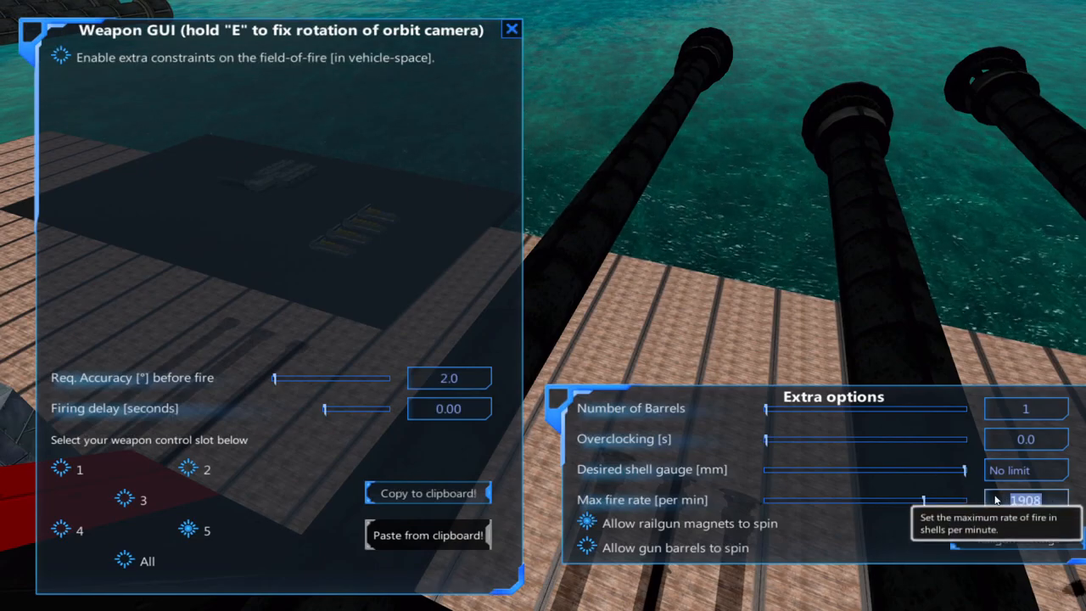
Confirm the cannon's new maximum fire rate in the Weapon GUI Extra options
left_click(509, 27)
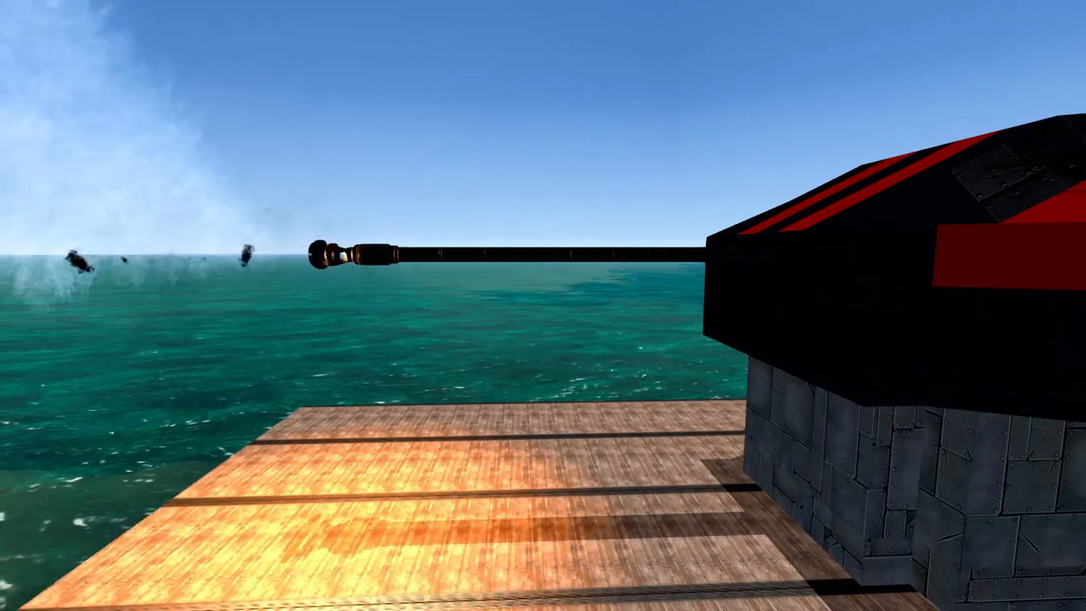
Bring up the shell design editor showing the gunpowder casing, HE bodies and shaped charge head
key("e")
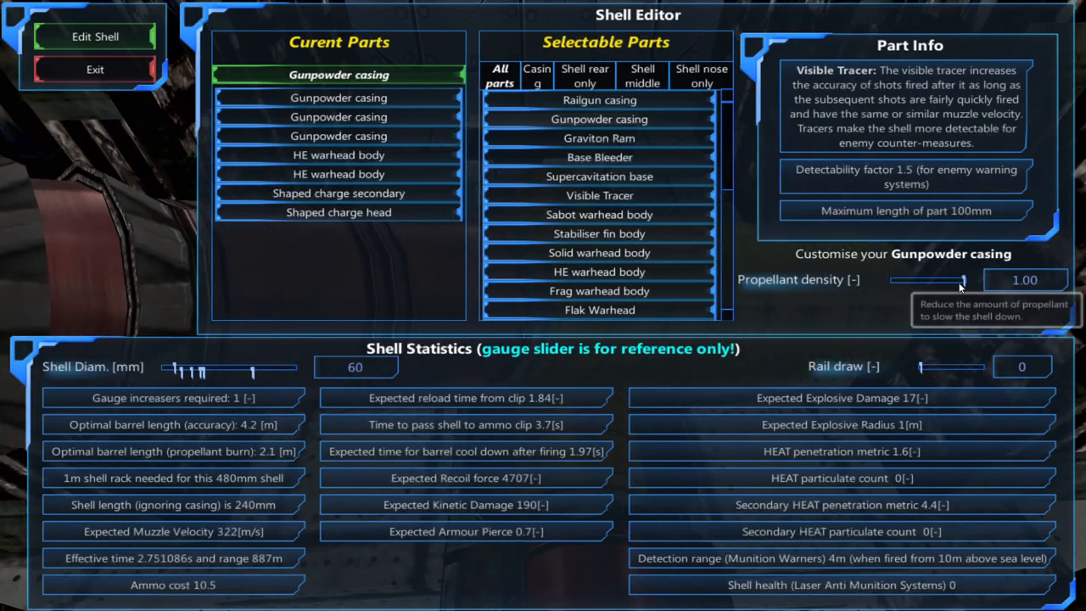
Lower the gunpowder casing's propellant density to 0.88 and list the Advanced Cannons barrel parts
left_click_drag(970, 280, 957, 280)
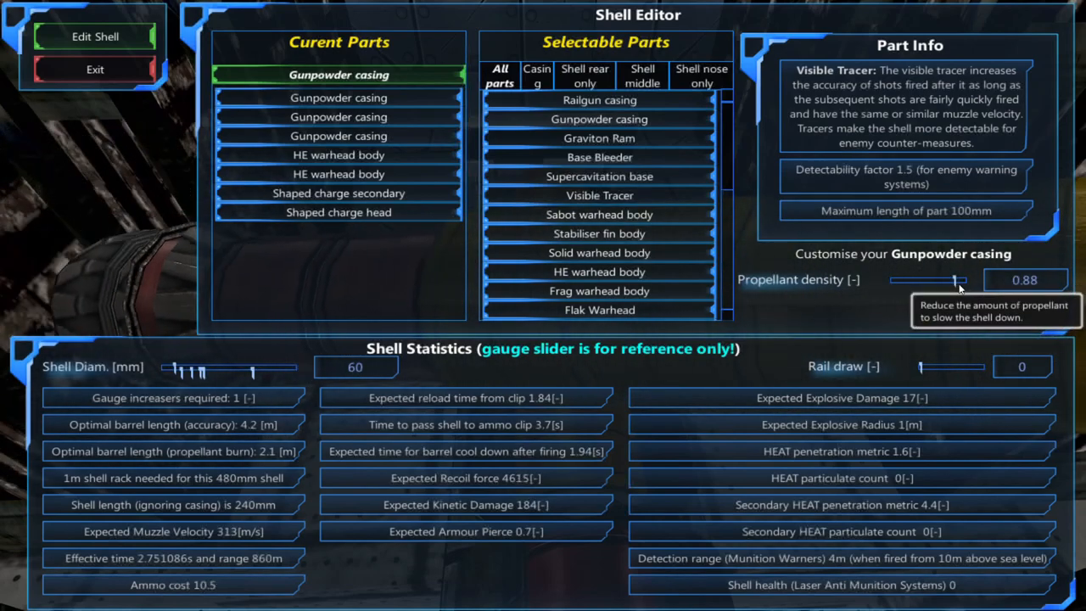
left_click_drag(953, 279, 931, 279)
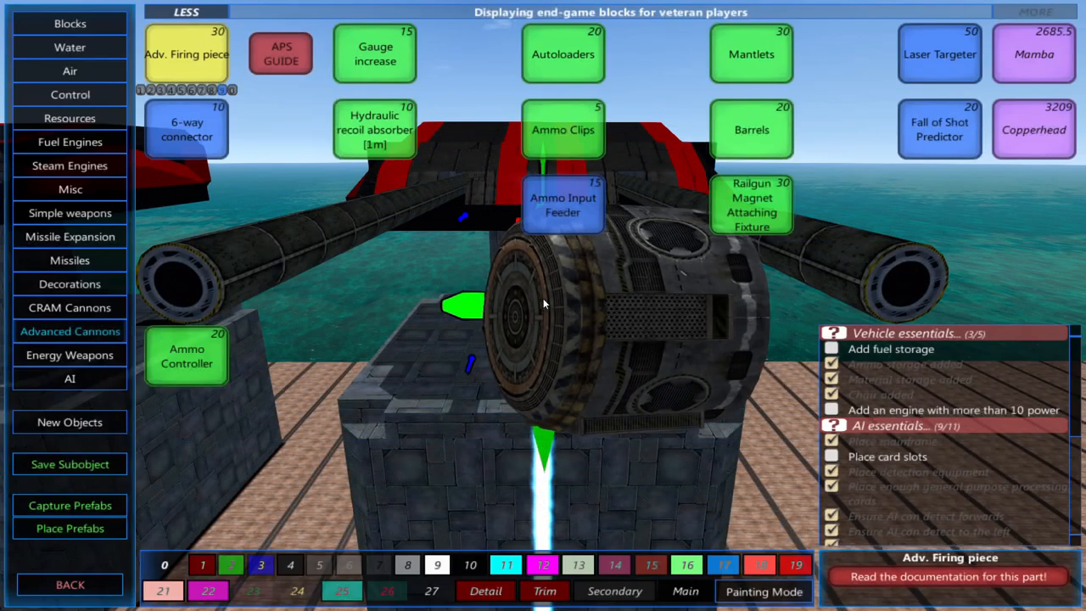
left_click(749, 129)
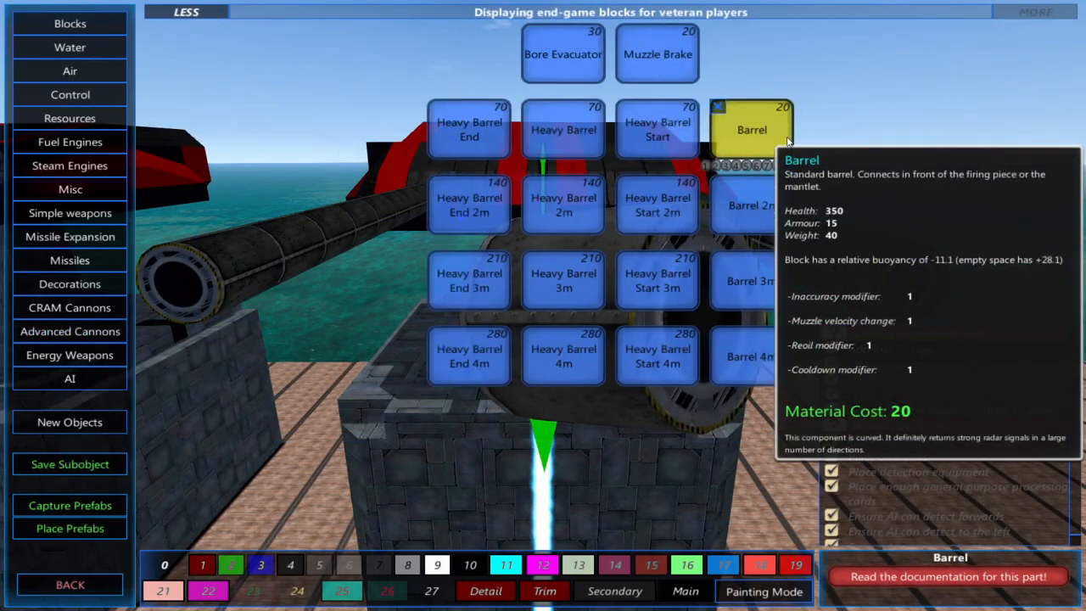
mouse_move(563, 52)
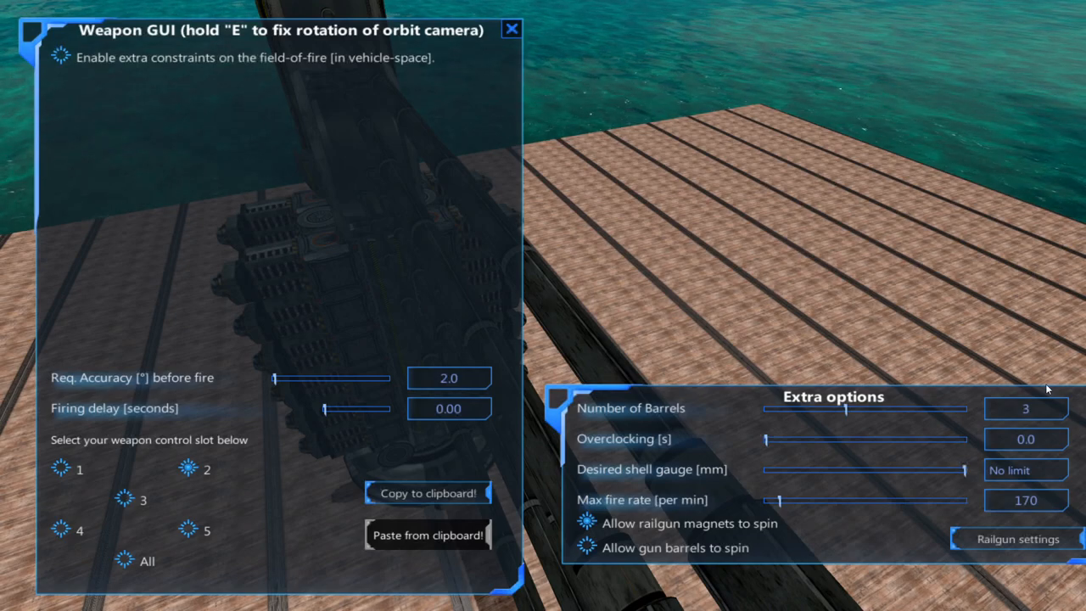
left_click_drag(823, 407, 767, 407)
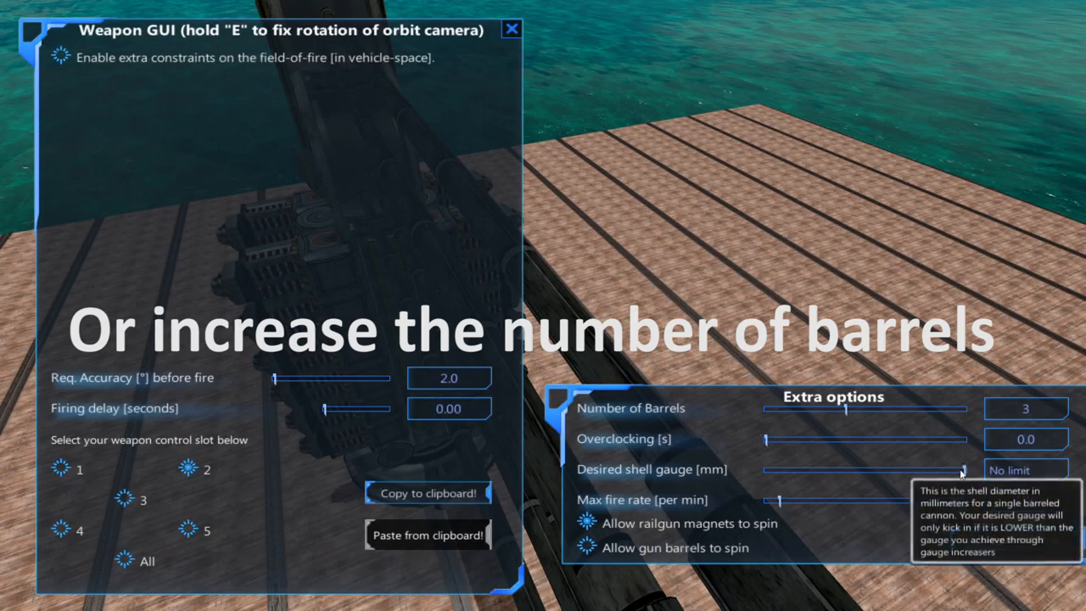
left_click_drag(964, 468, 920, 468)
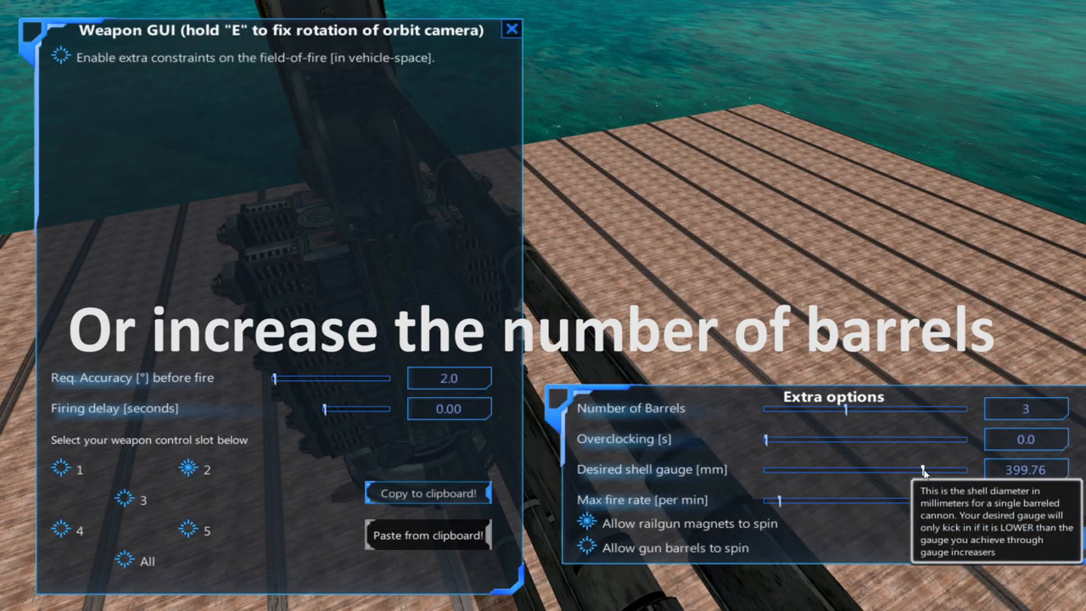
left_click(509, 27)
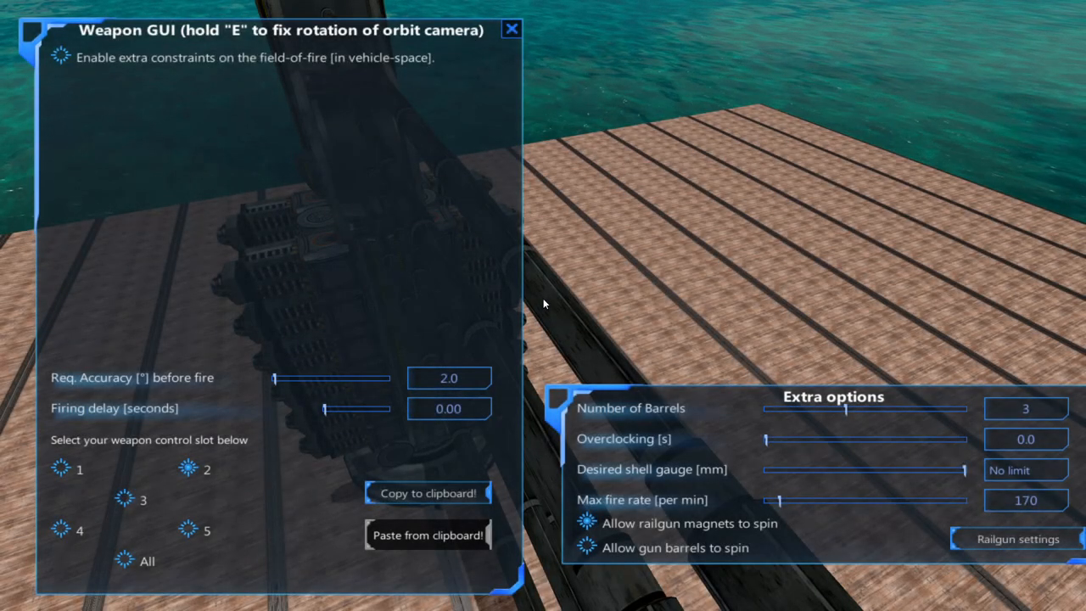
left_click_drag(844, 408, 767, 407)
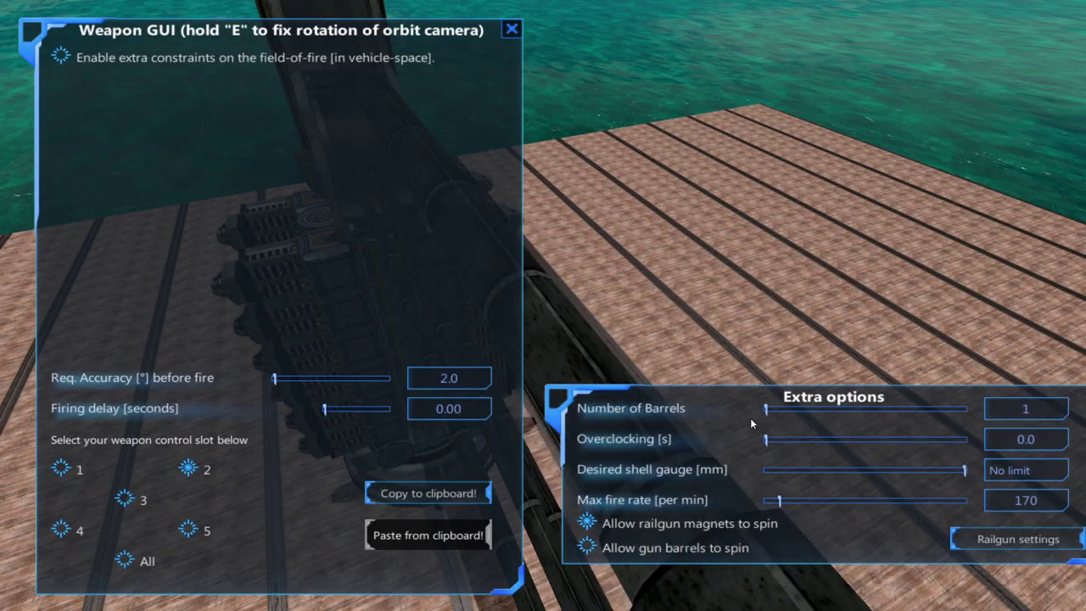
left_click_drag(767, 407, 845, 407)
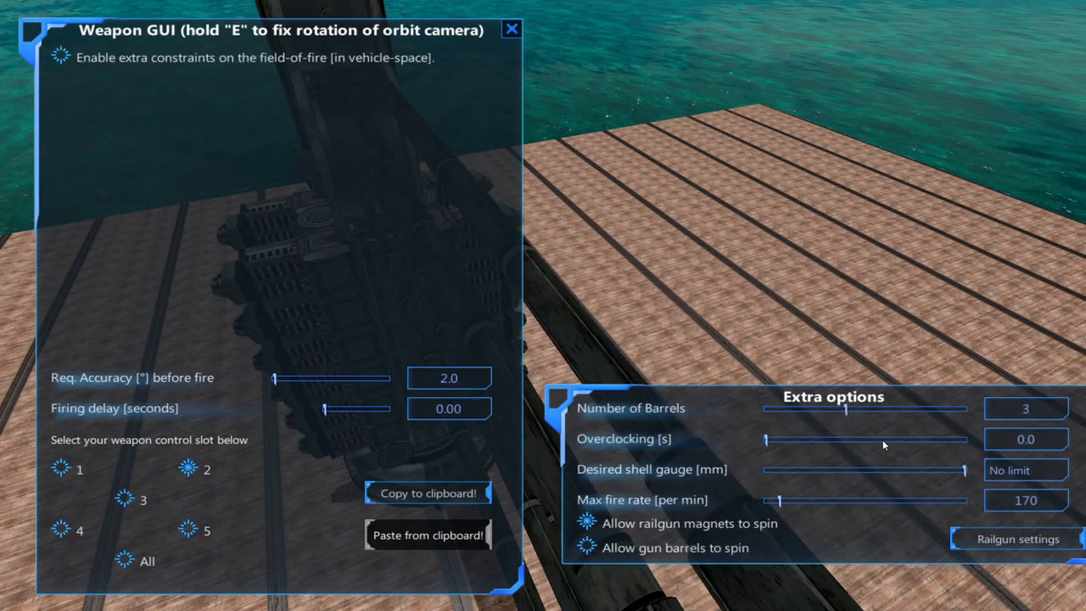
left_click_drag(964, 468, 831, 468)
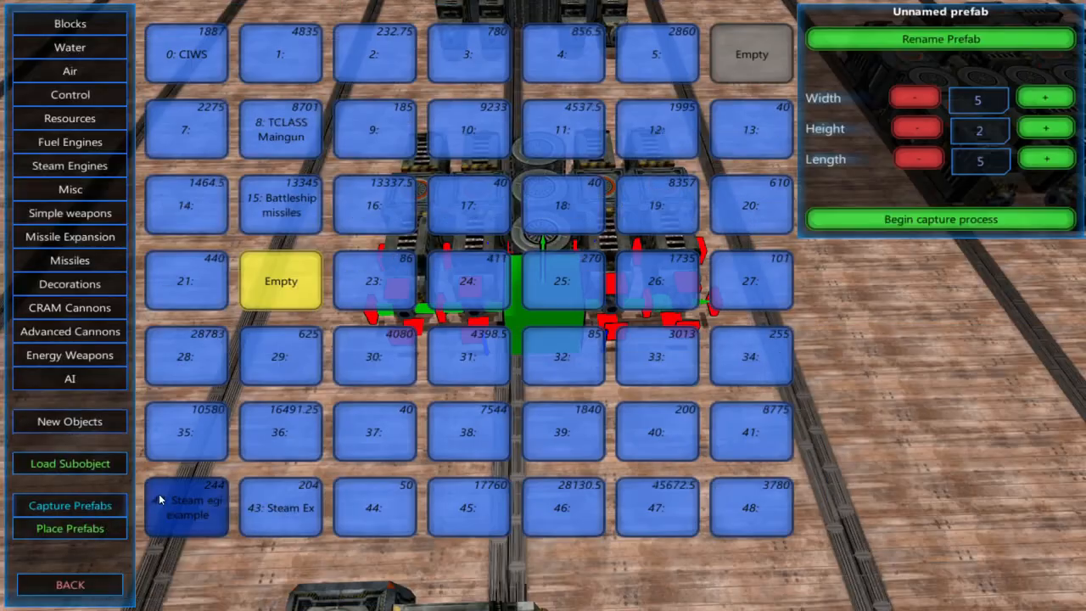
Pick a saved prefab slot with the 5 by 2 by 5 capture area around the cannon
left_click(940, 220)
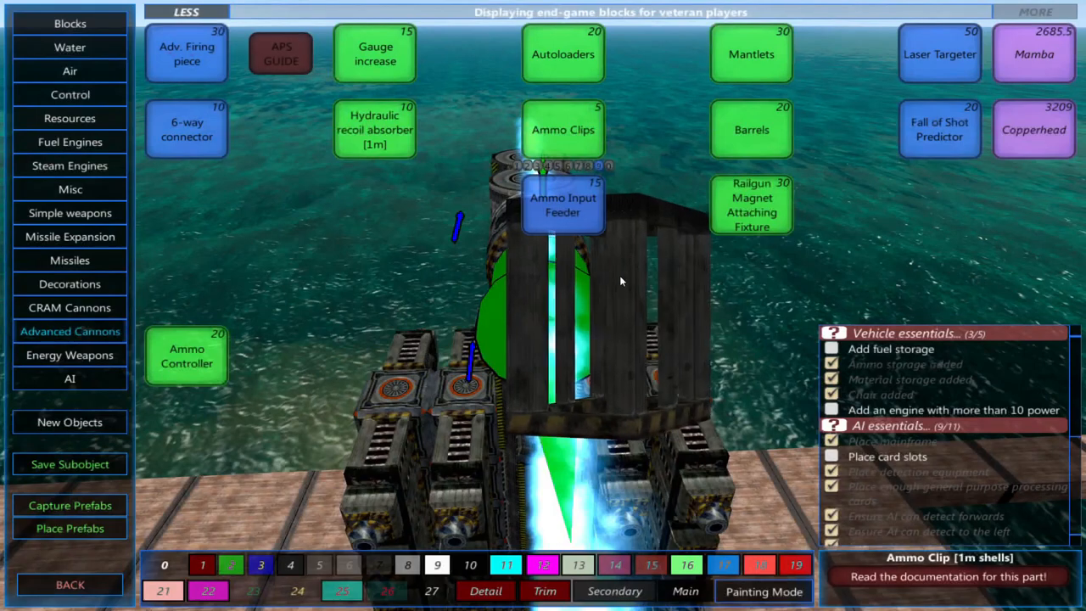
Place an ammo clip block onto the cannon's structure
left_click(751, 54)
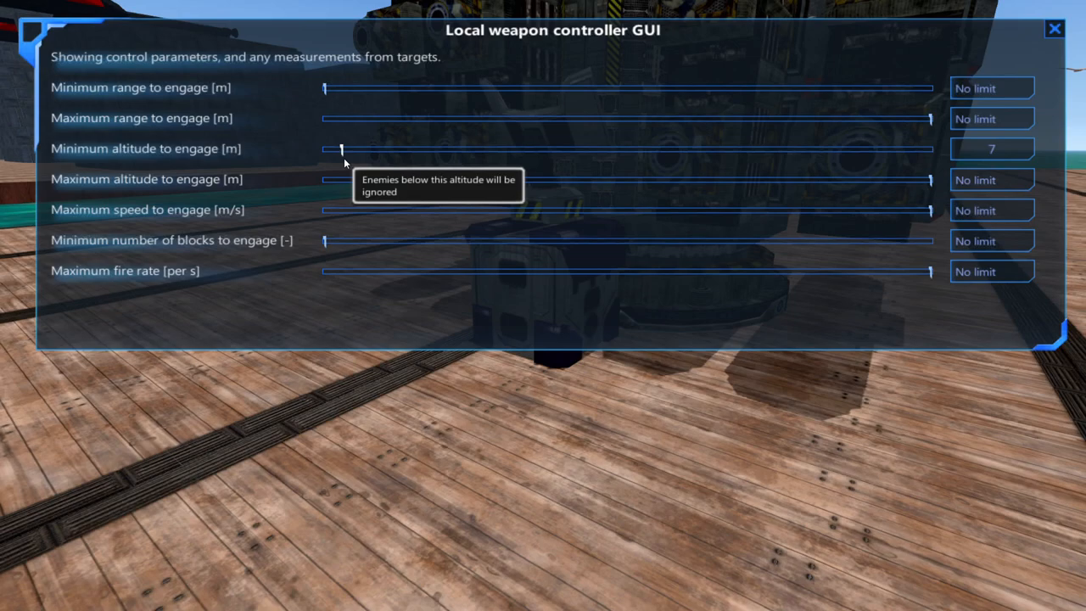
Set one controller's minimum altitude to 10 m and the other's maximum altitude to 10 m
left_click_drag(339, 149, 343, 149)
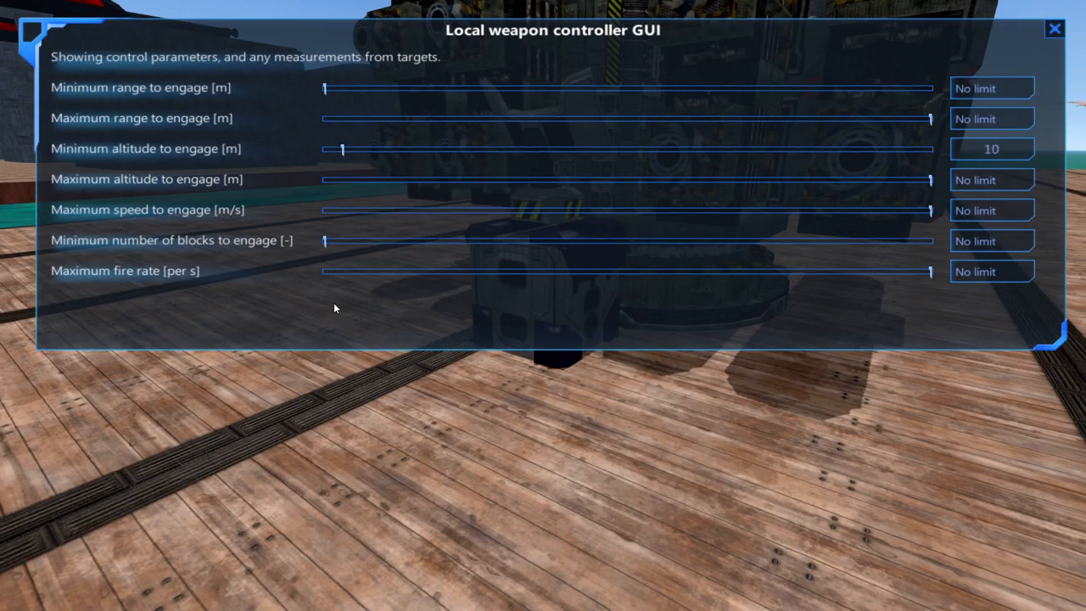
mouse_move(462, 329)
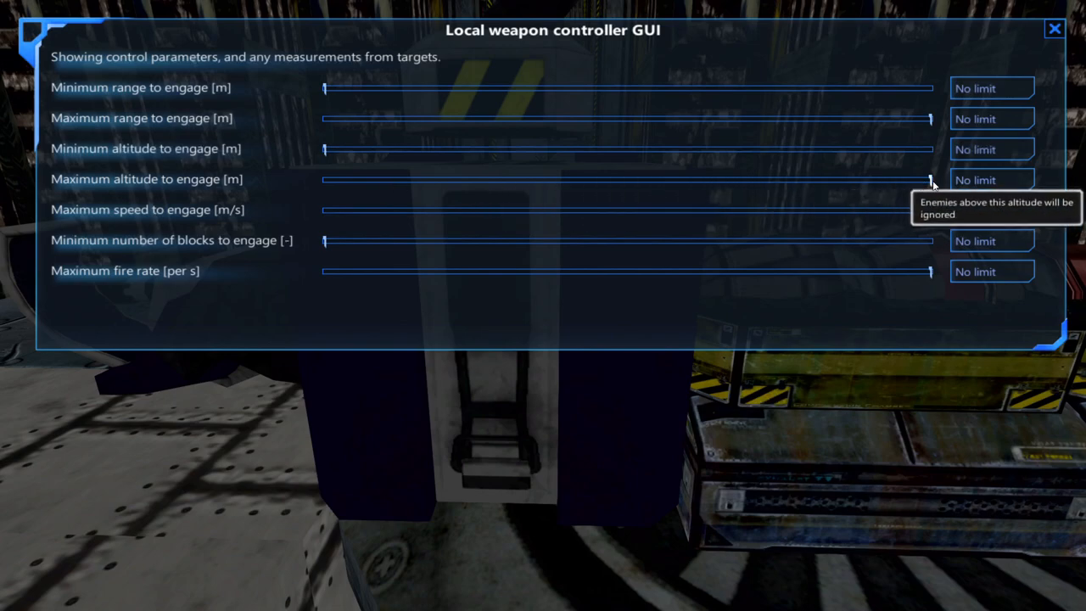
left_click_drag(930, 180, 357, 179)
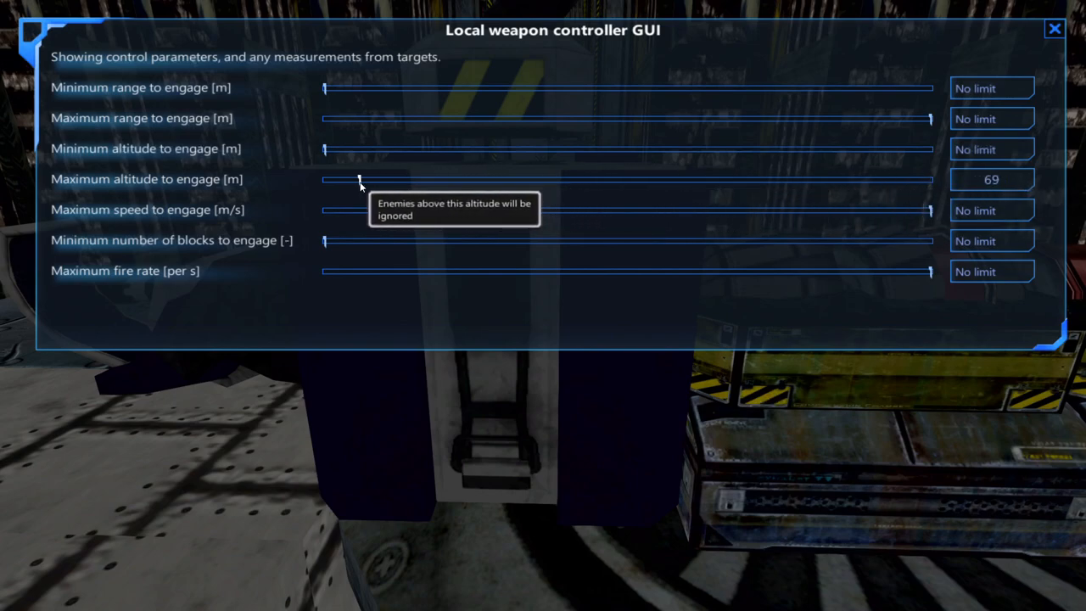
left_click_drag(357, 180, 343, 180)
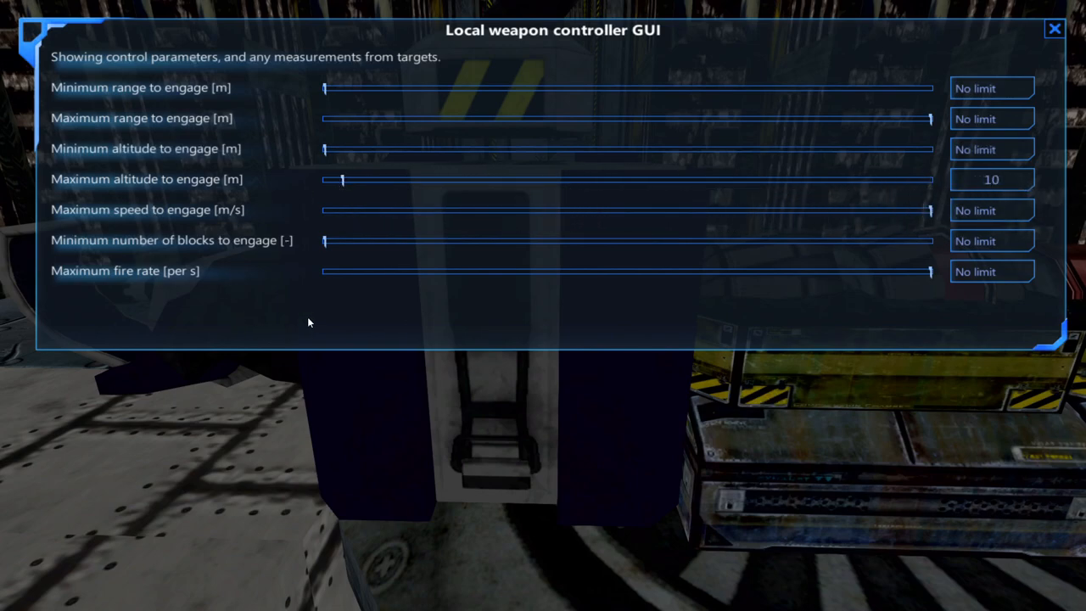
left_click(1052, 27)
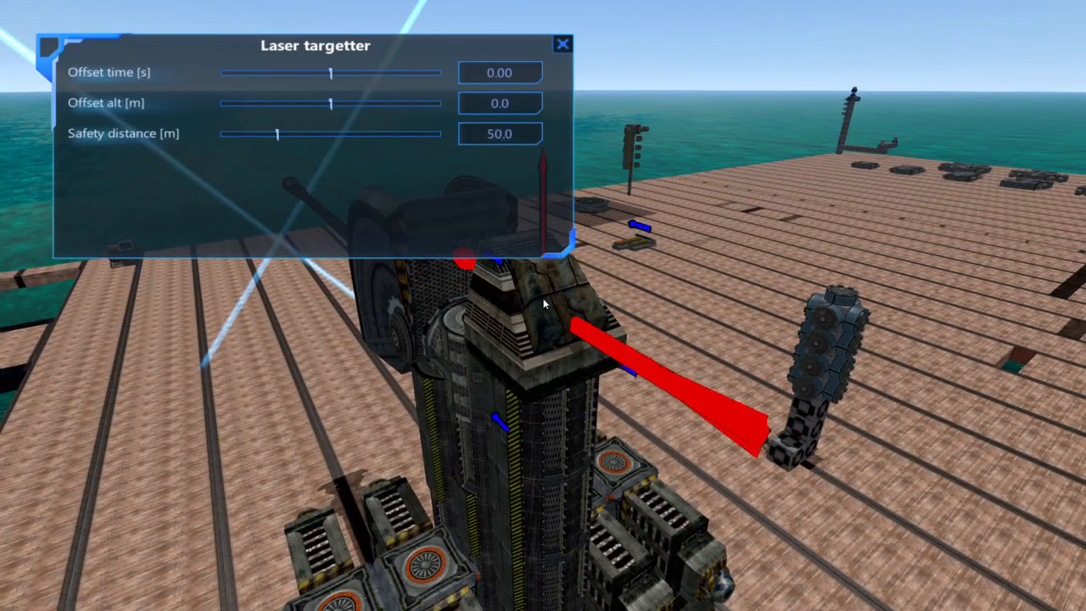
mouse_move(226, 88)
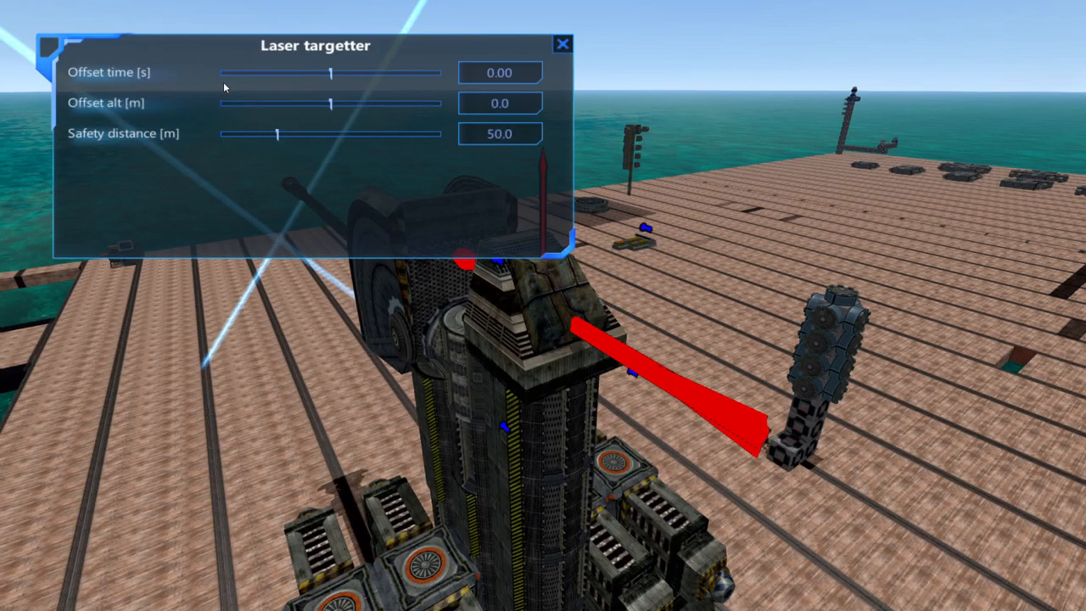
mouse_move(519, 77)
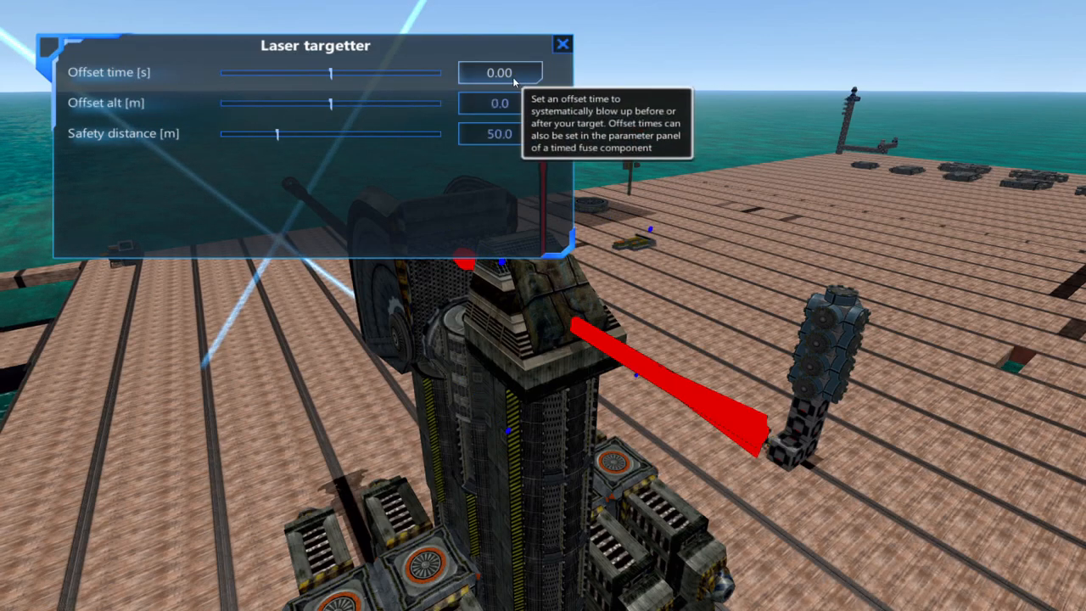
Set the laser targetter's offset time to -0.10 seconds so shells detonate slightly early
left_click_drag(331, 73, 329, 73)
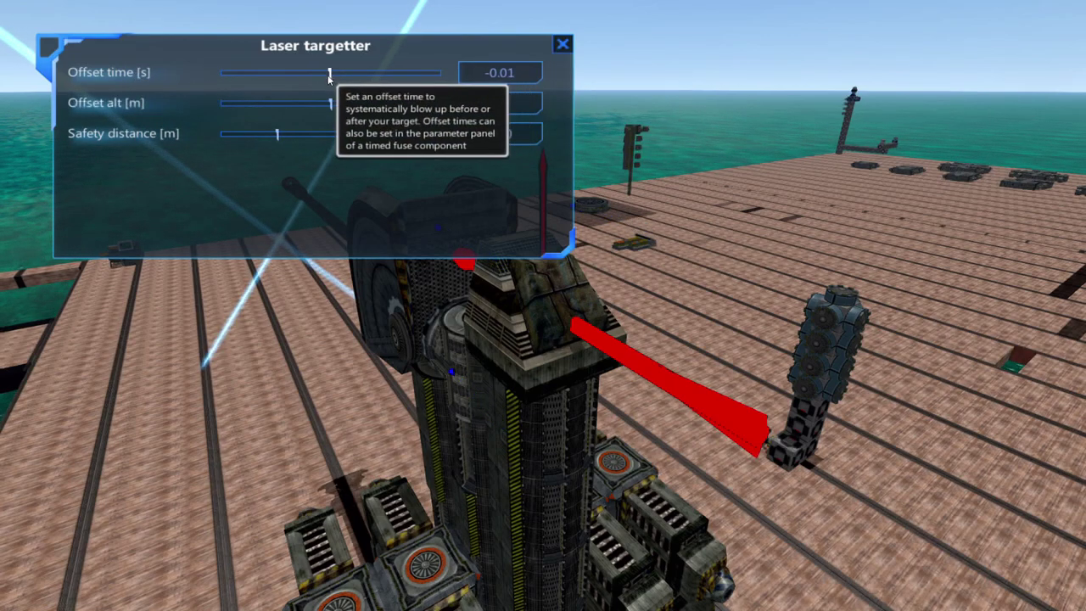
left_click_drag(329, 73, 330, 73)
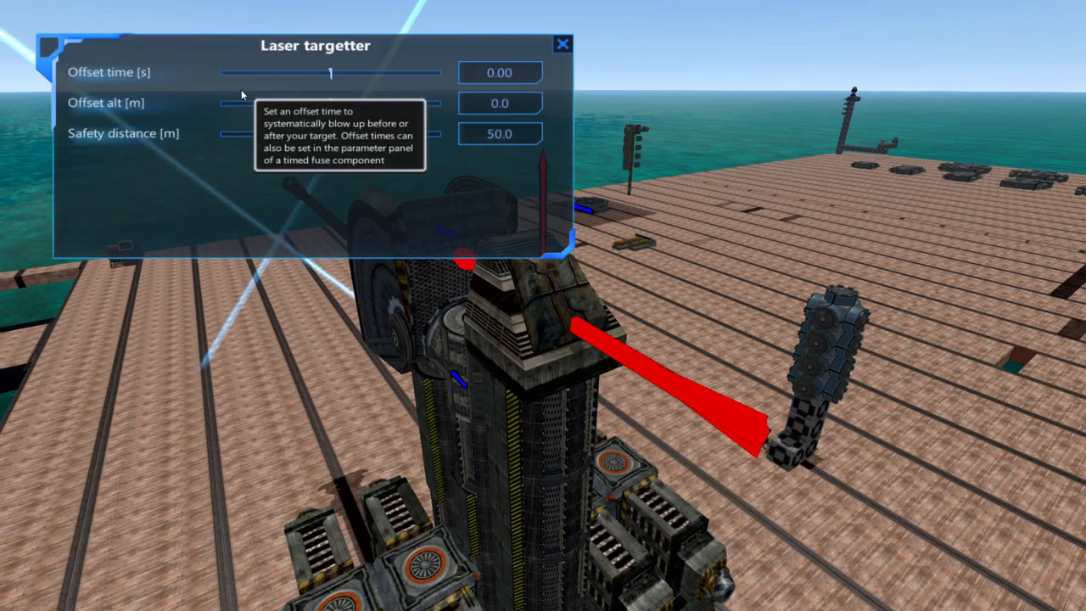
mouse_move(416, 210)
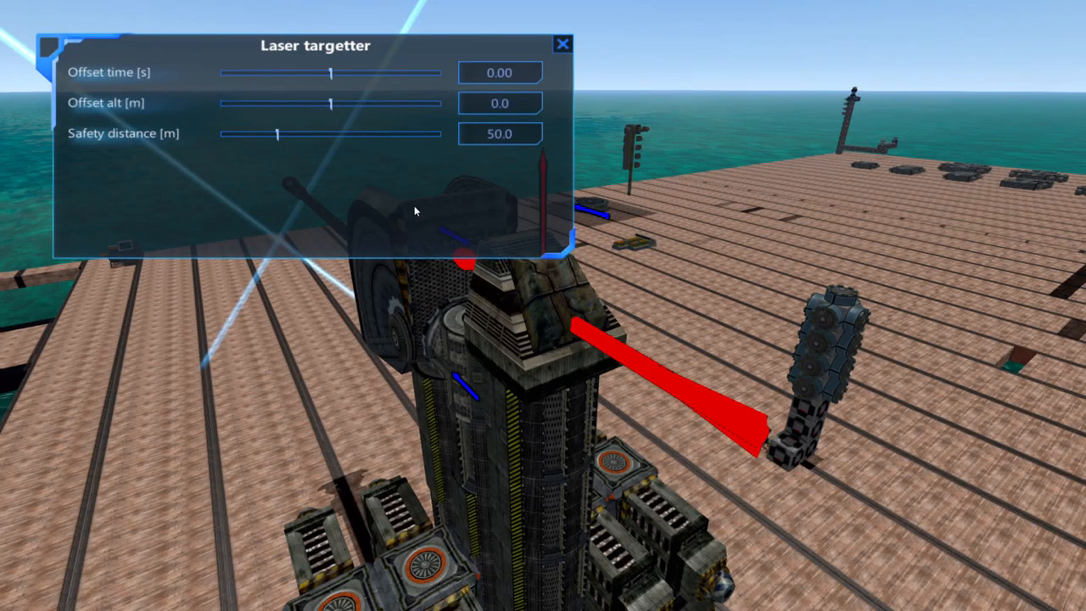
mouse_move(331, 82)
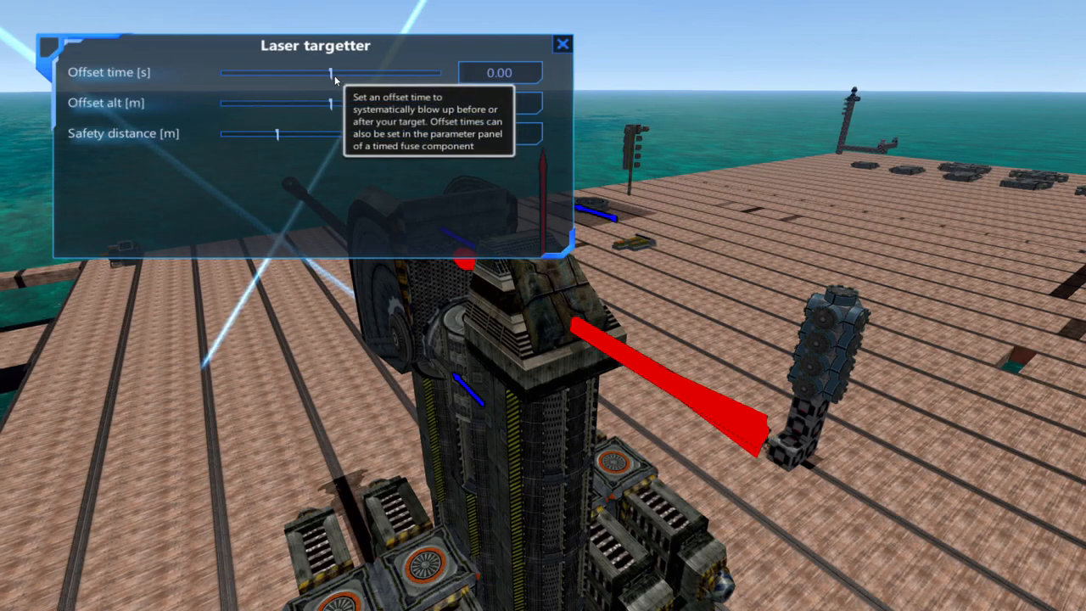
left_click_drag(331, 73, 325, 73)
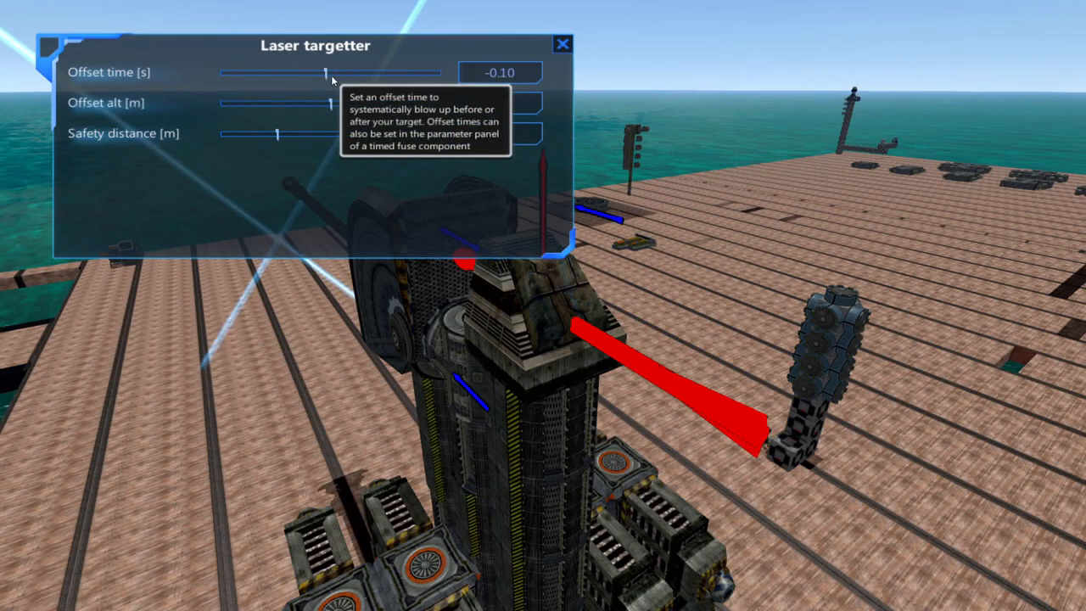
mouse_move(404, 92)
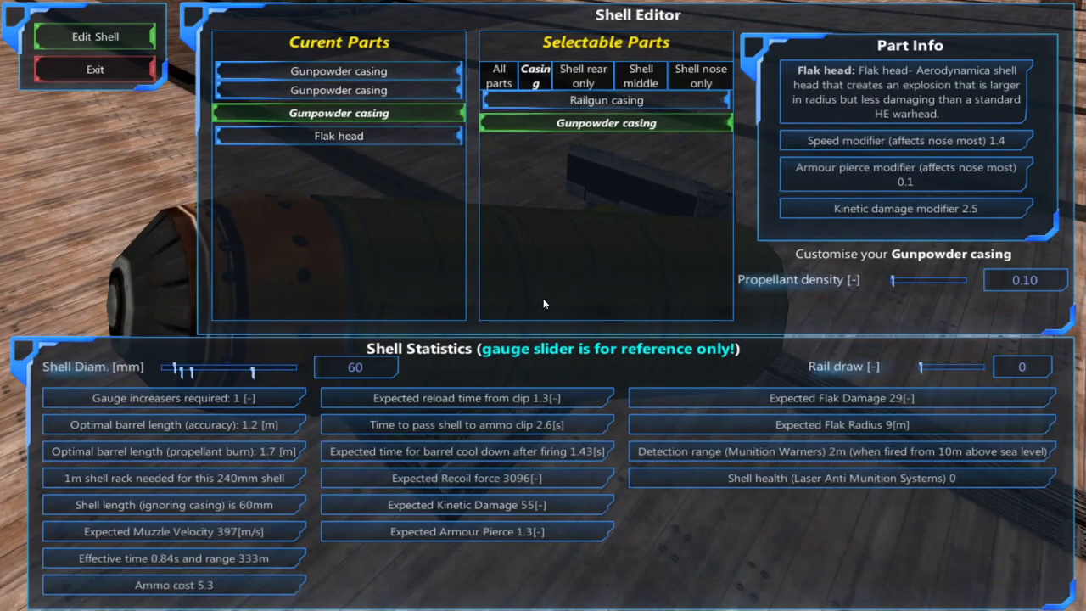
Browse the Shell middle parts to pick a timed fuse for behind the flak head
left_click(642, 75)
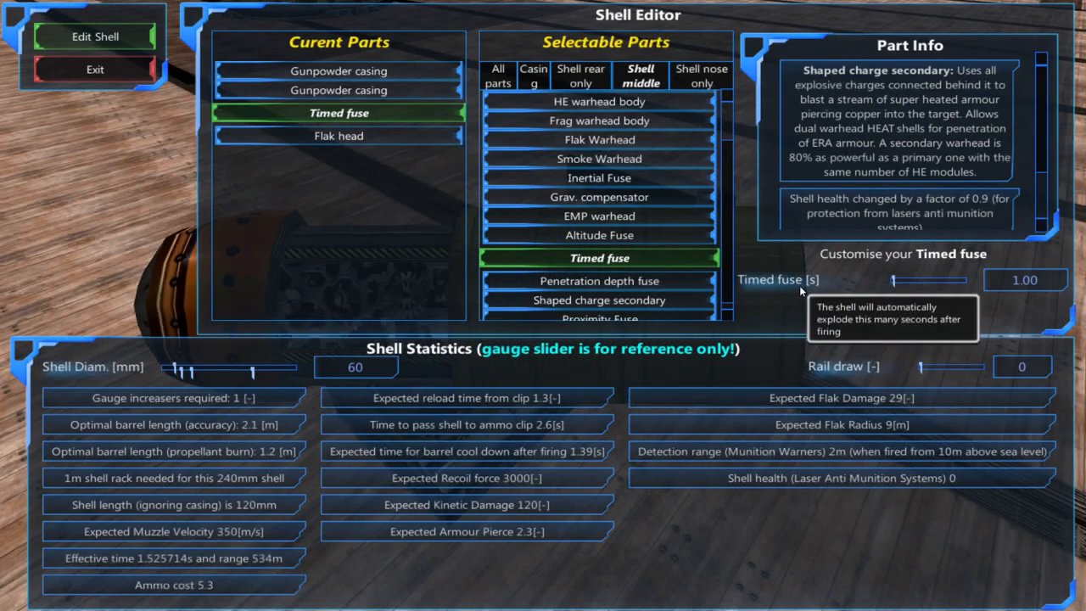
mouse_move(818, 355)
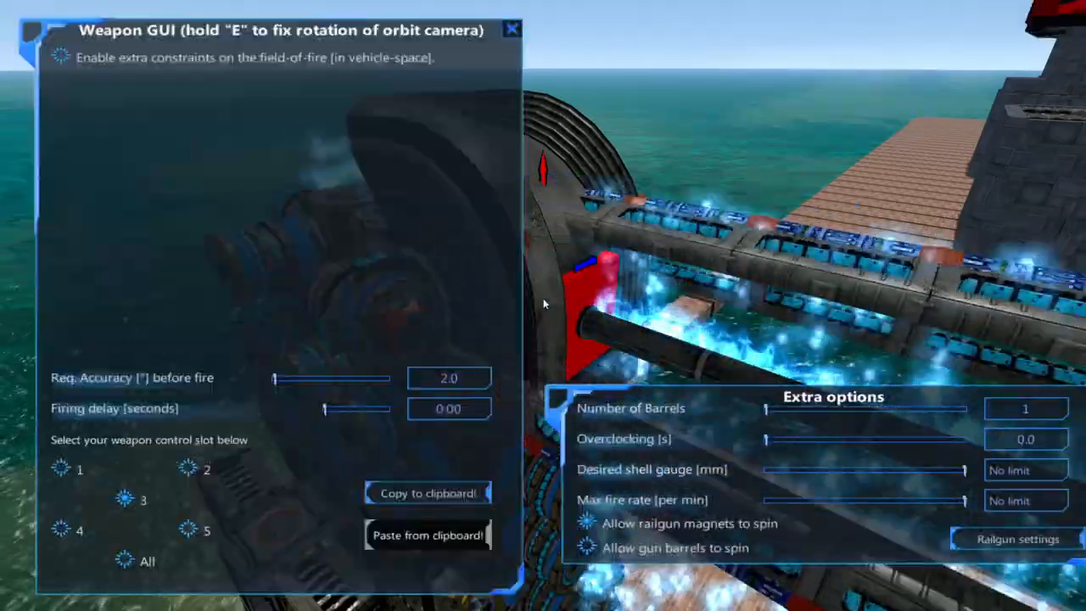
View the railgun settings and raise charger overclock to 2.3 to compare specifications
left_click(1015, 539)
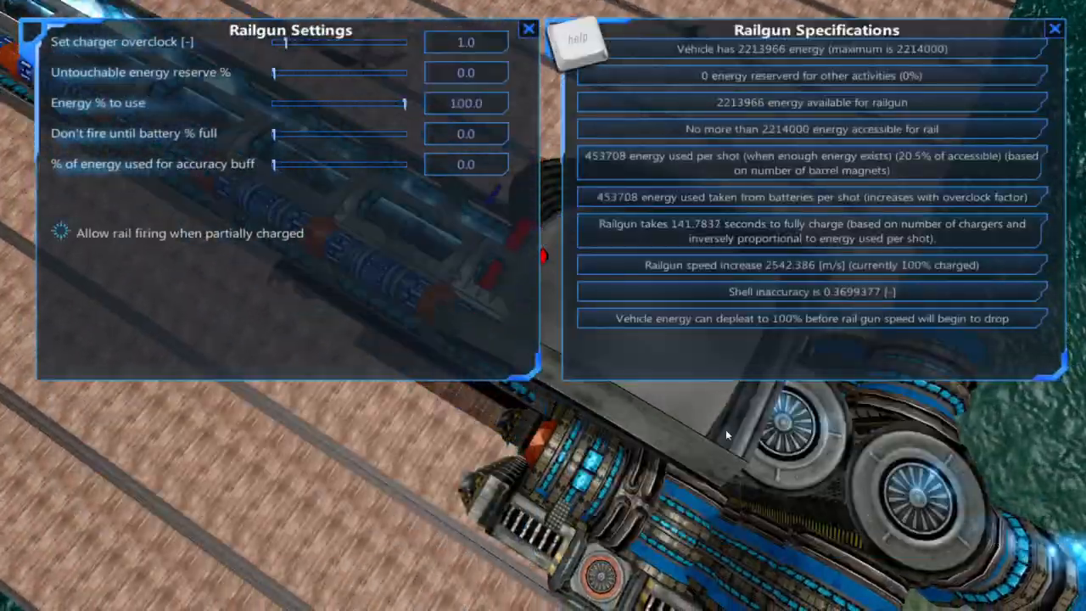
mouse_move(153, 50)
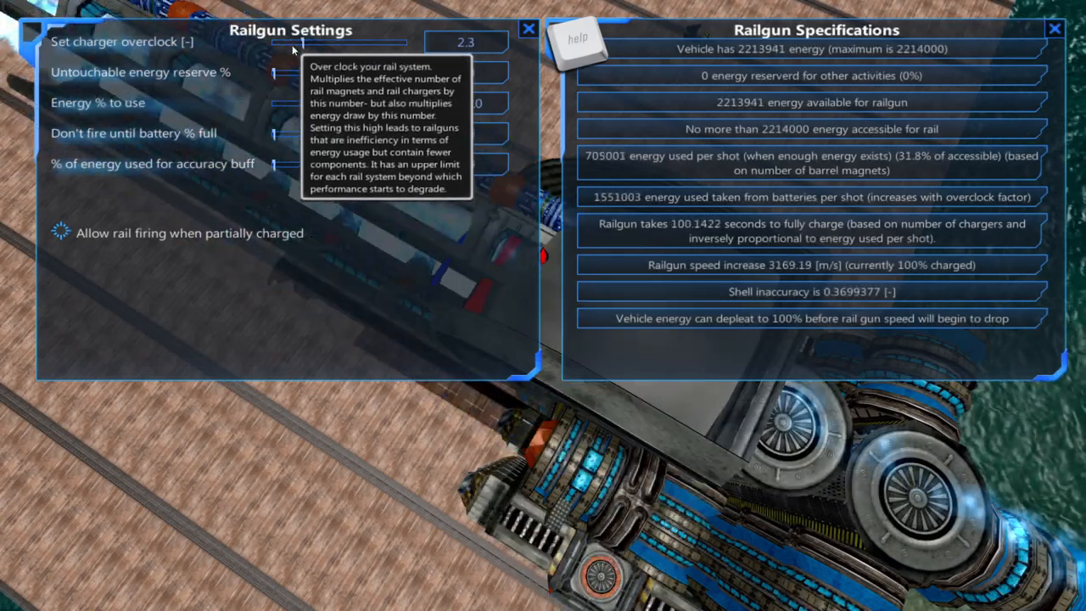
left_click_drag(302, 41, 285, 41)
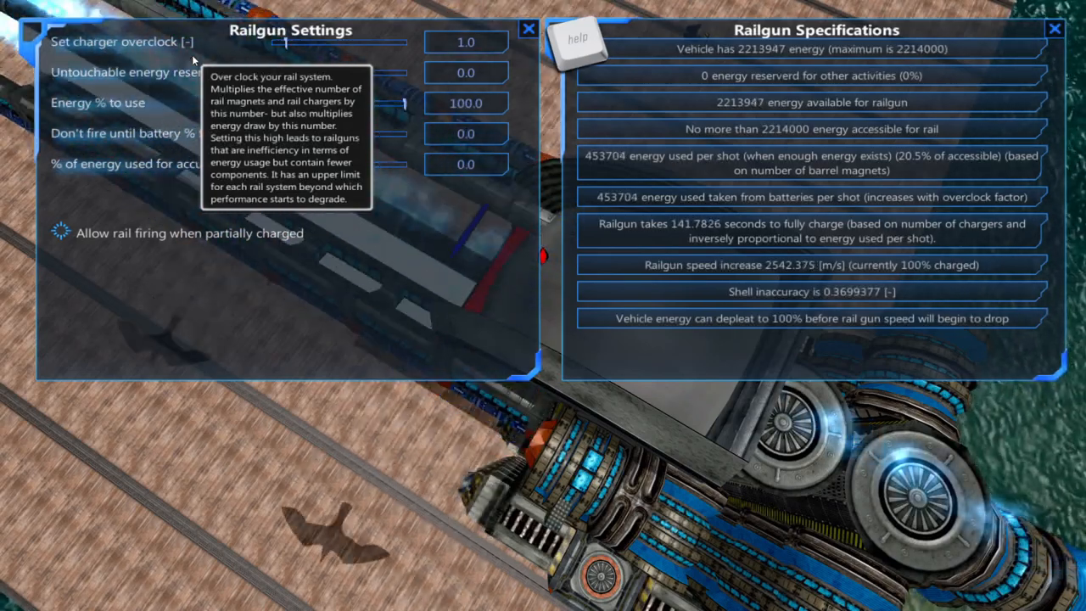
mouse_move(186, 82)
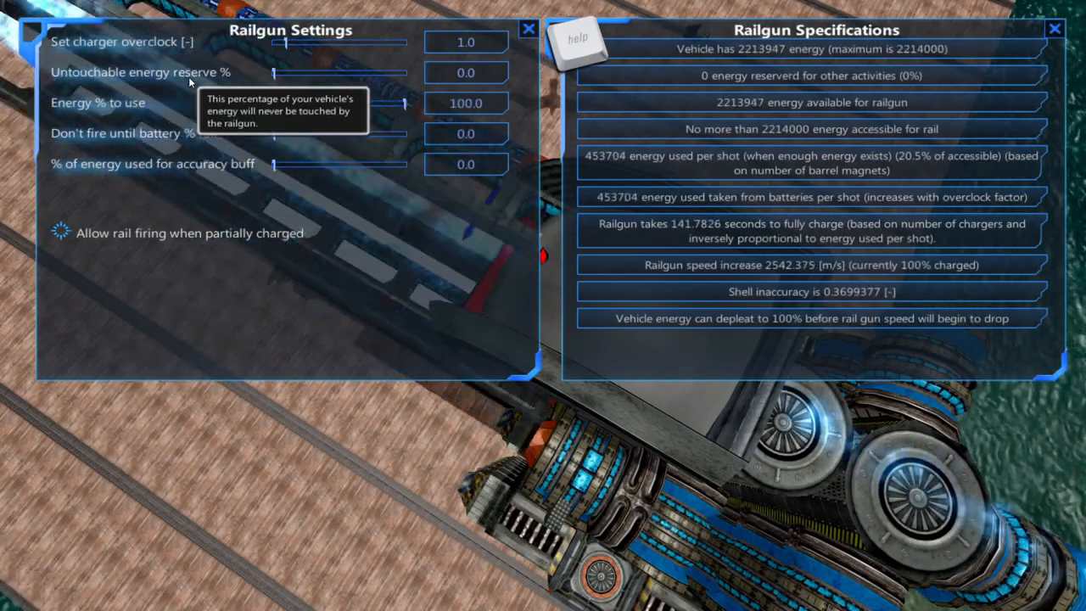
Try an untouchable energy reserve of about 23-32%, then reset it to zero
left_click_drag(272, 71, 302, 72)
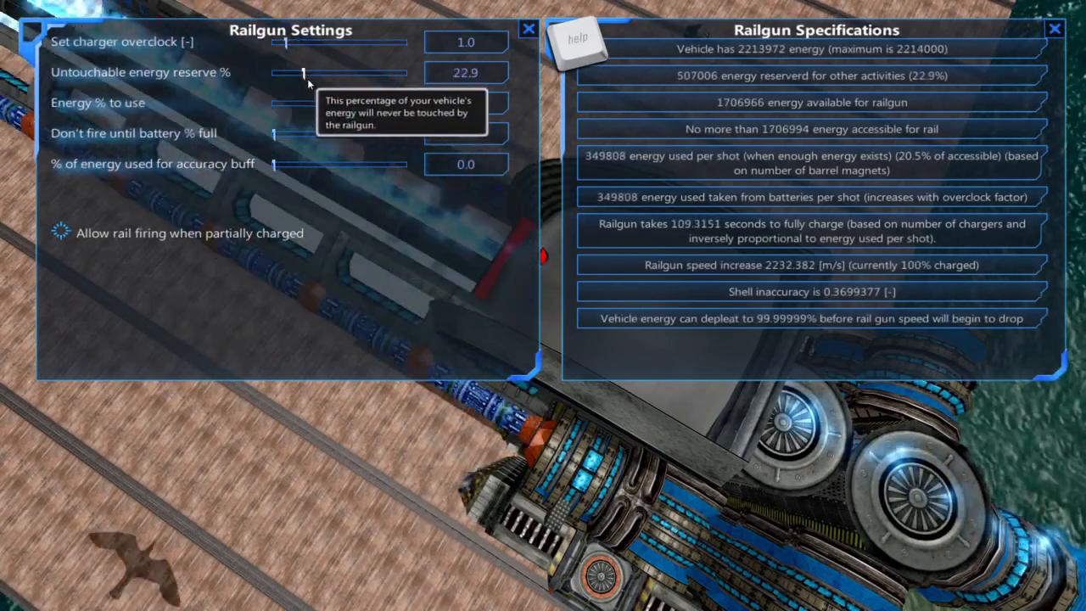
left_click_drag(302, 71, 316, 71)
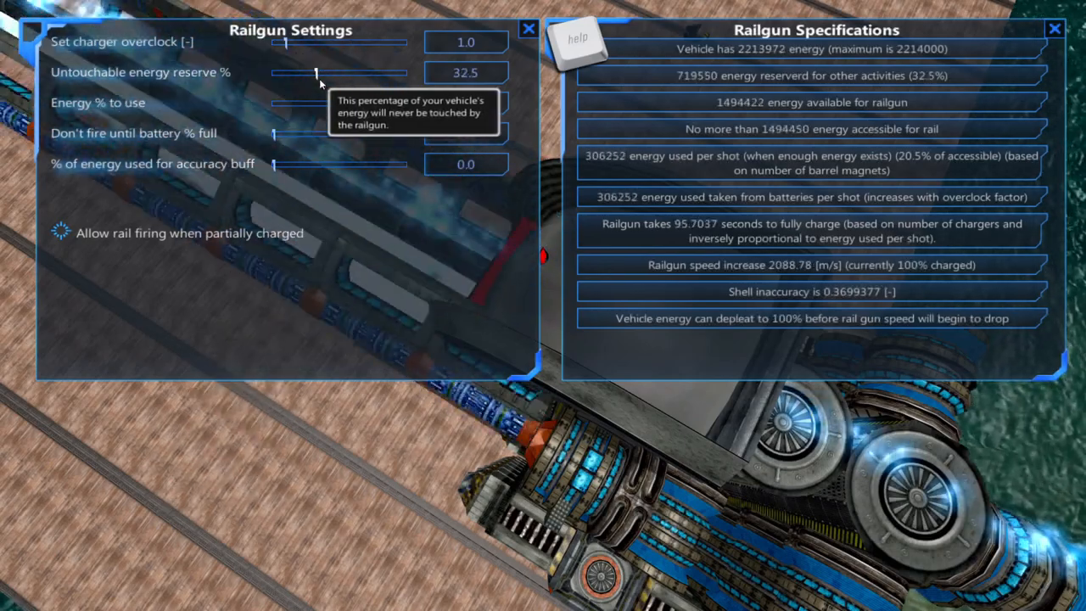
left_click_drag(315, 71, 272, 71)
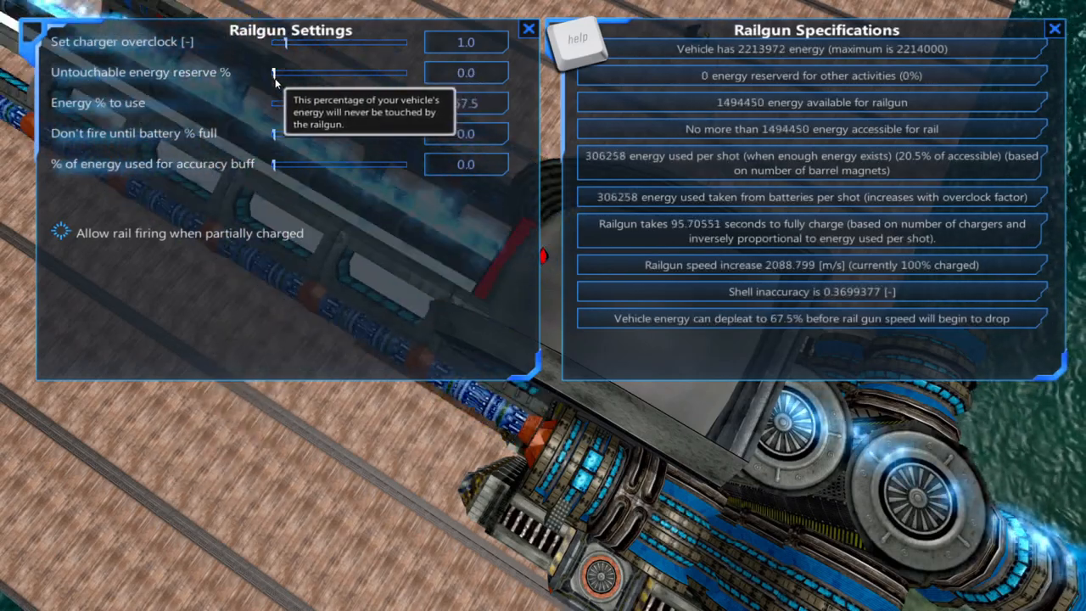
mouse_move(0, 122)
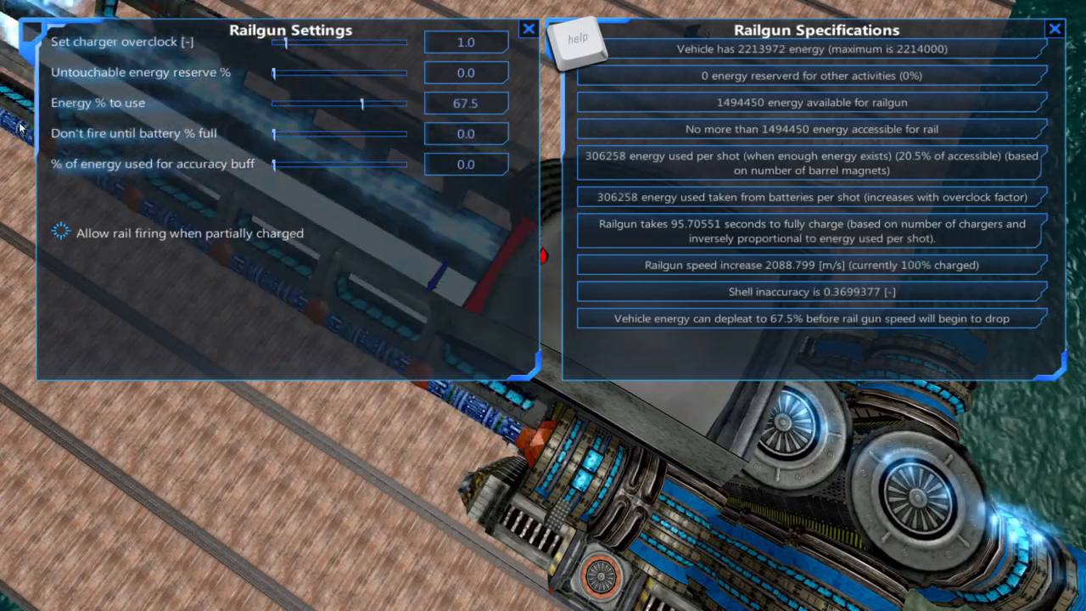
mouse_move(89, 106)
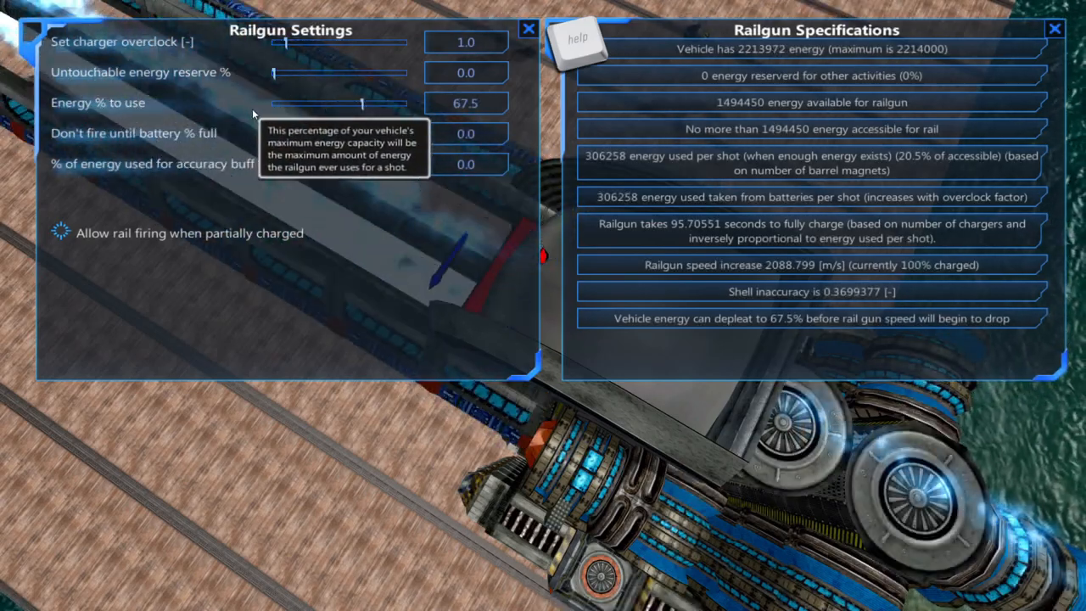
Set energy use per shot to 100% and the battery-full firing threshold to 0
left_click_drag(363, 103, 343, 104)
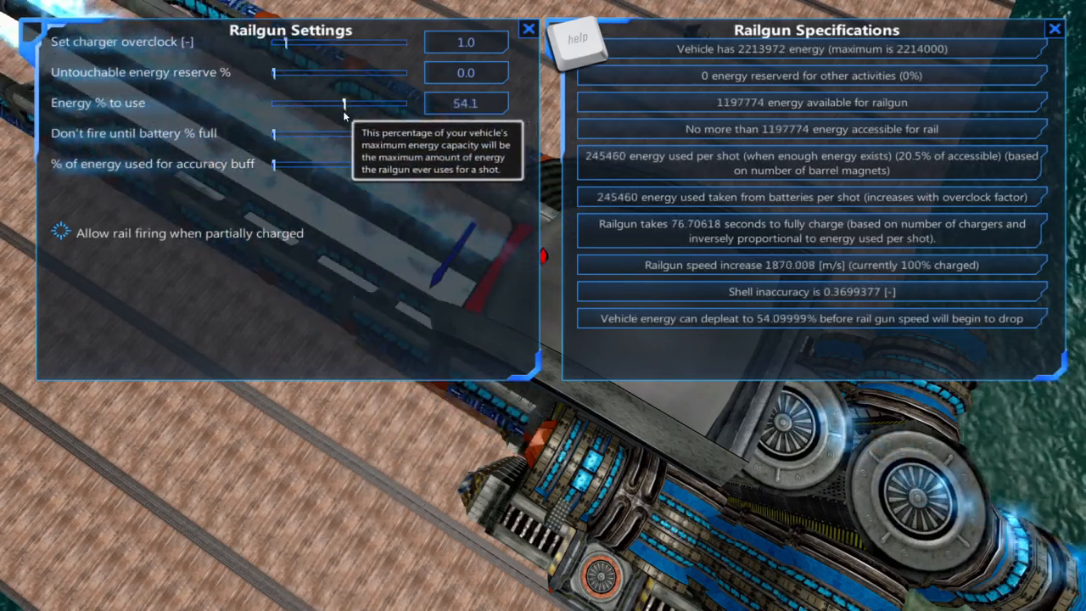
left_click_drag(343, 103, 338, 103)
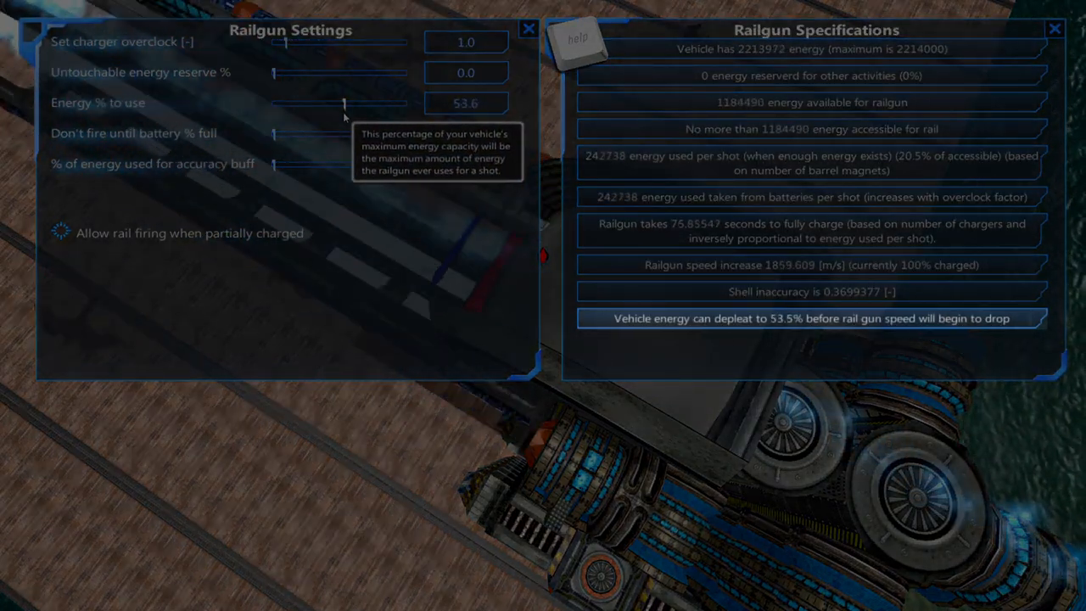
left_click_drag(343, 102, 337, 101)
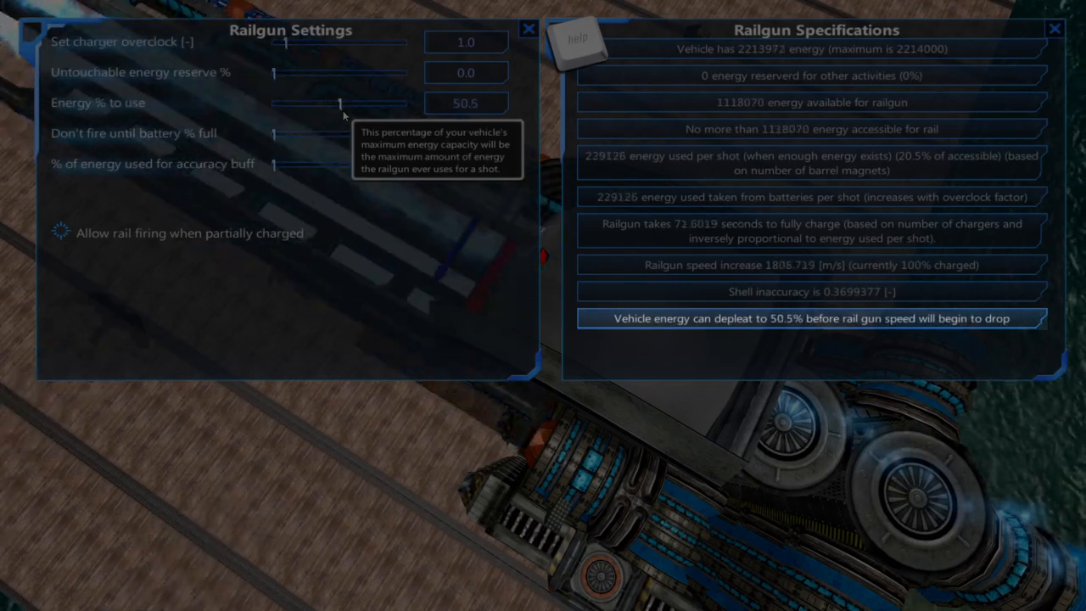
left_click_drag(339, 104, 333, 103)
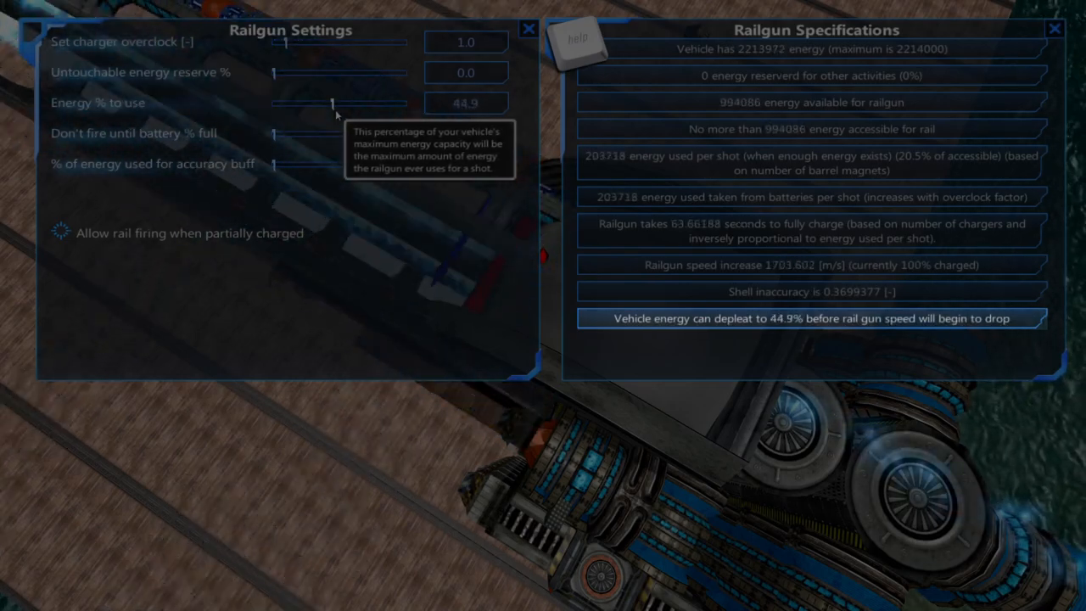
left_click_drag(333, 104, 353, 104)
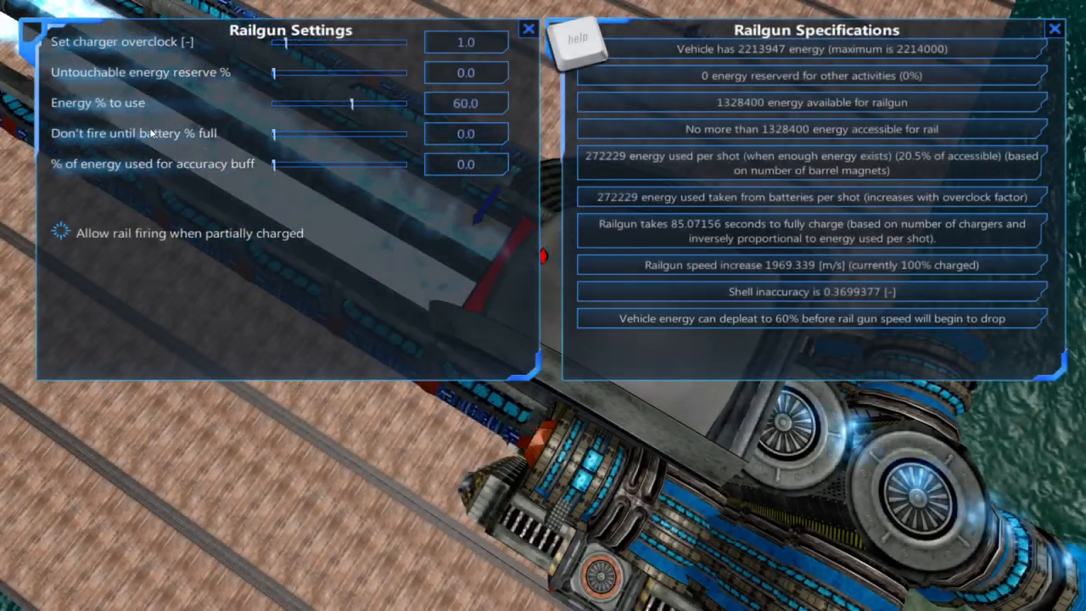
mouse_move(204, 139)
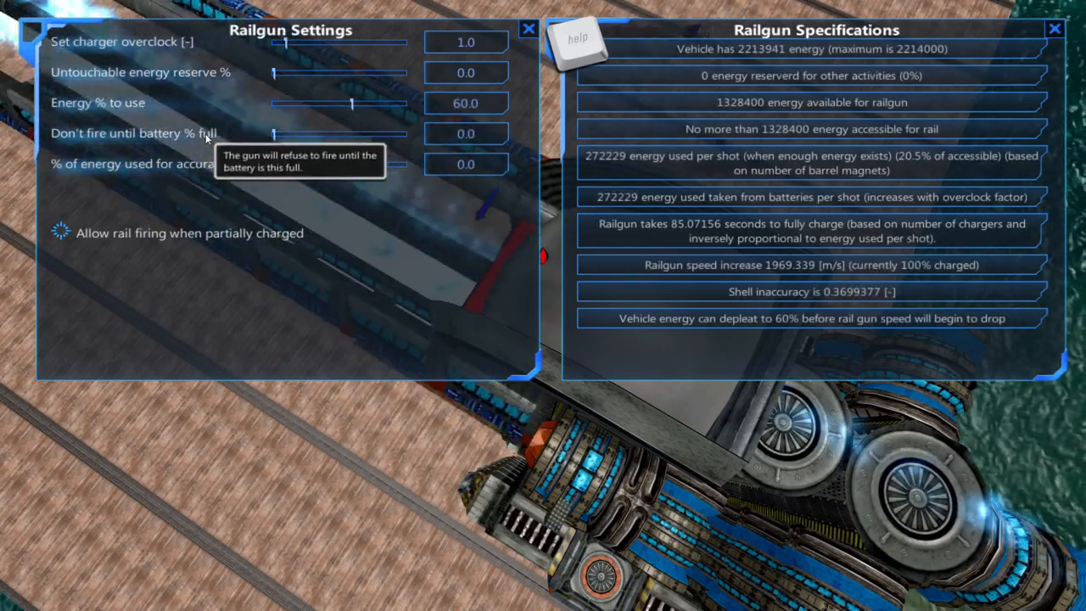
left_click_drag(273, 134, 295, 134)
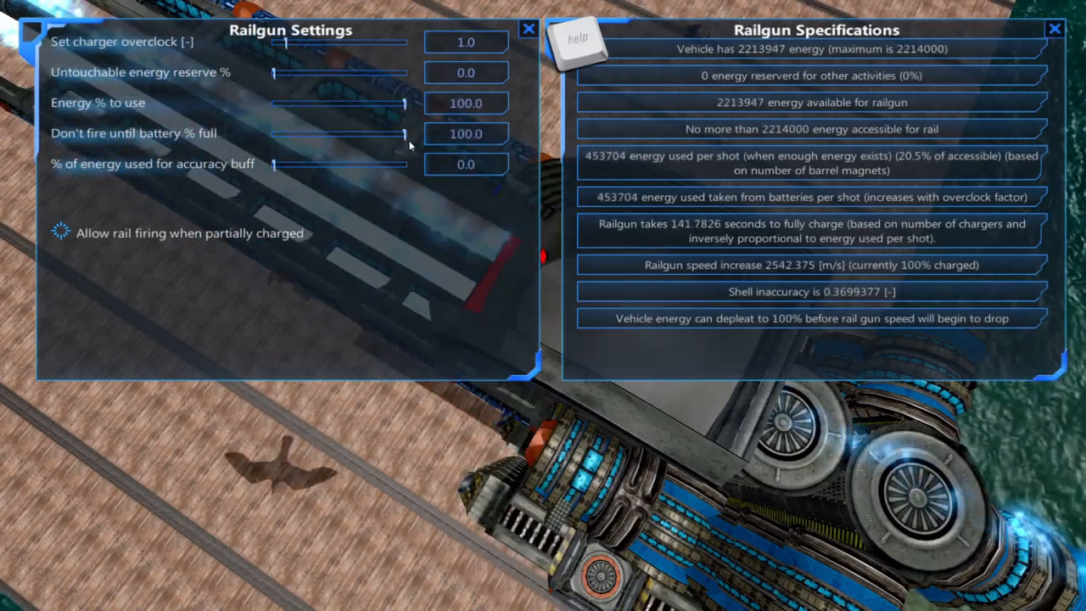
left_click_drag(406, 133, 273, 132)
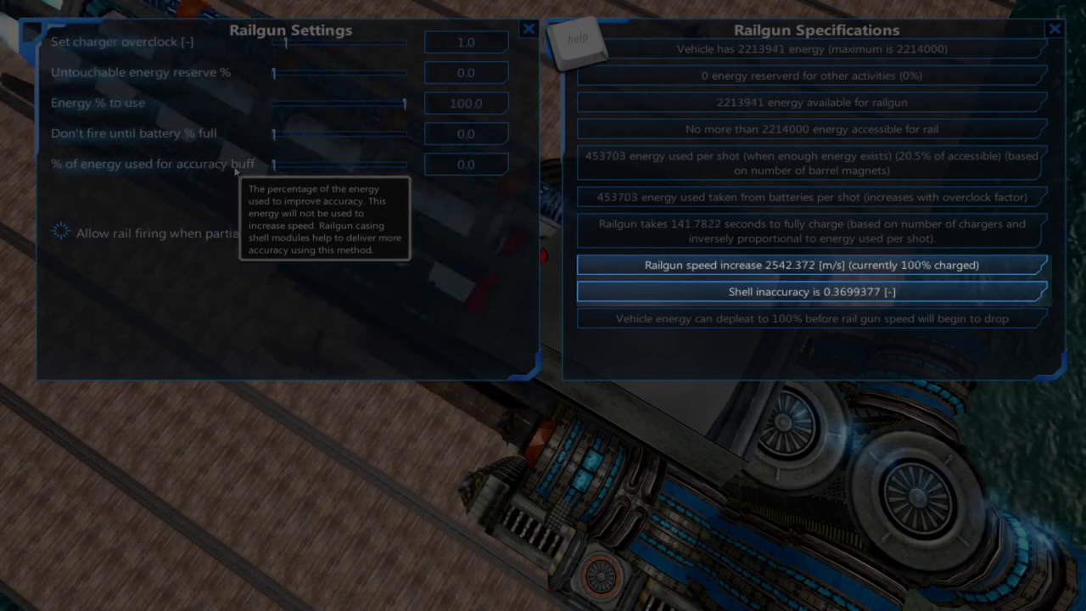
left_click_drag(273, 163, 288, 163)
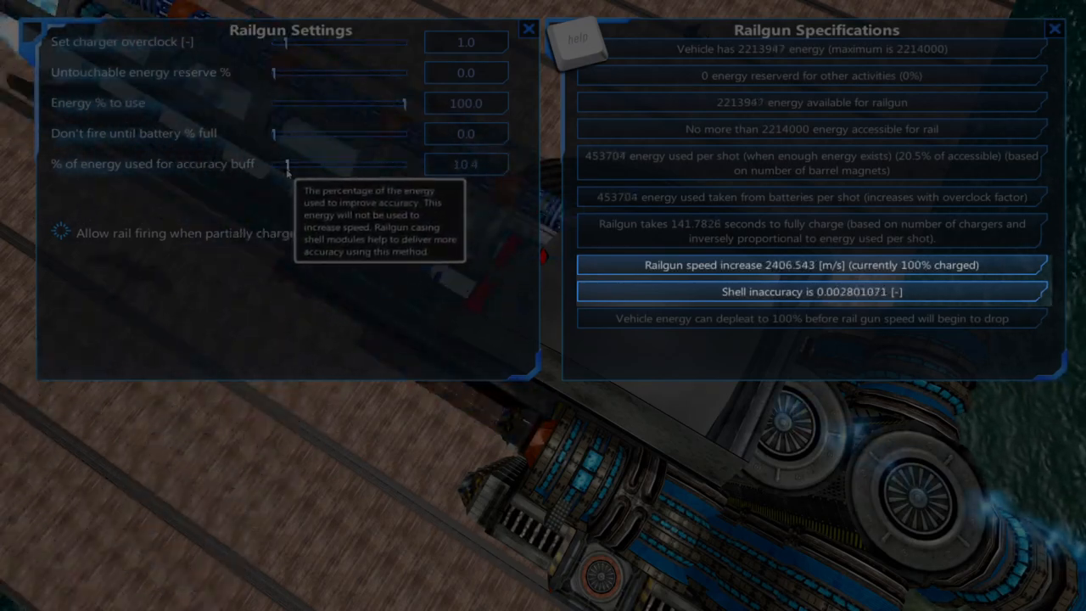
left_click_drag(286, 165, 330, 165)
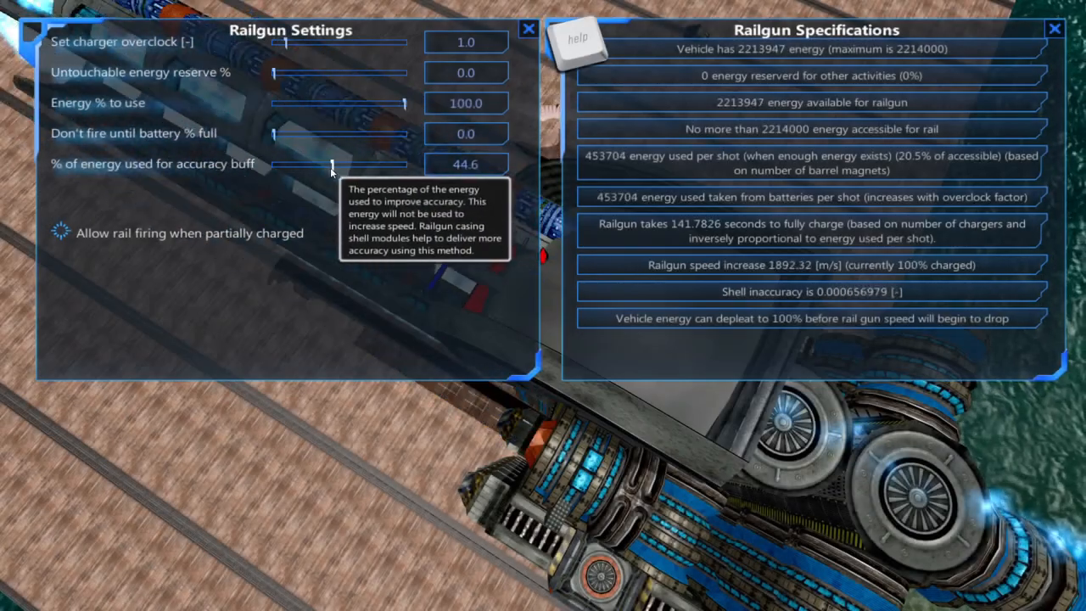
left_click_drag(330, 163, 297, 163)
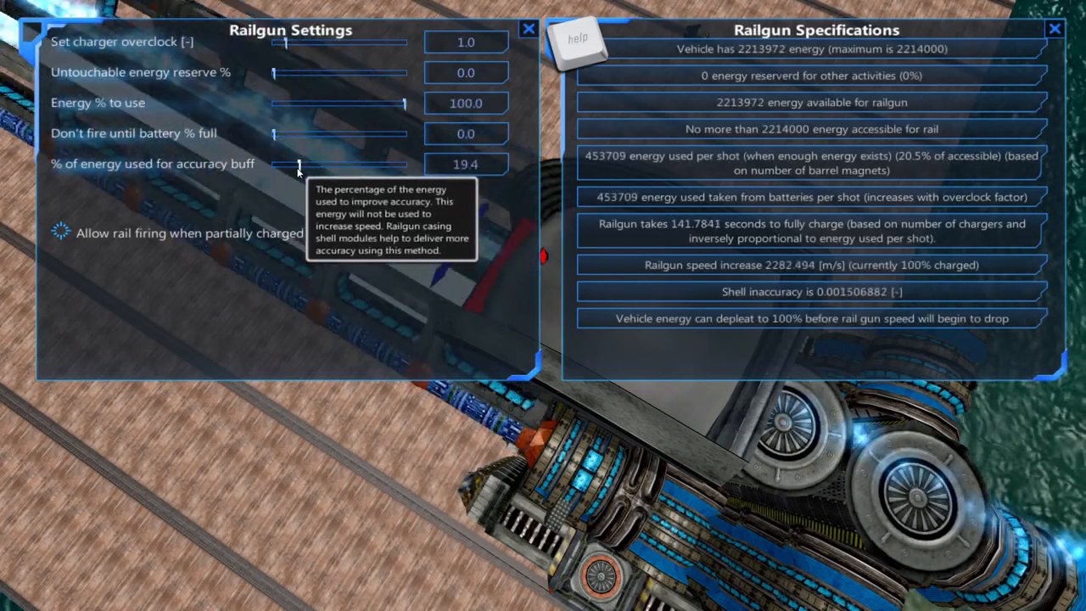
left_click_drag(298, 163, 295, 163)
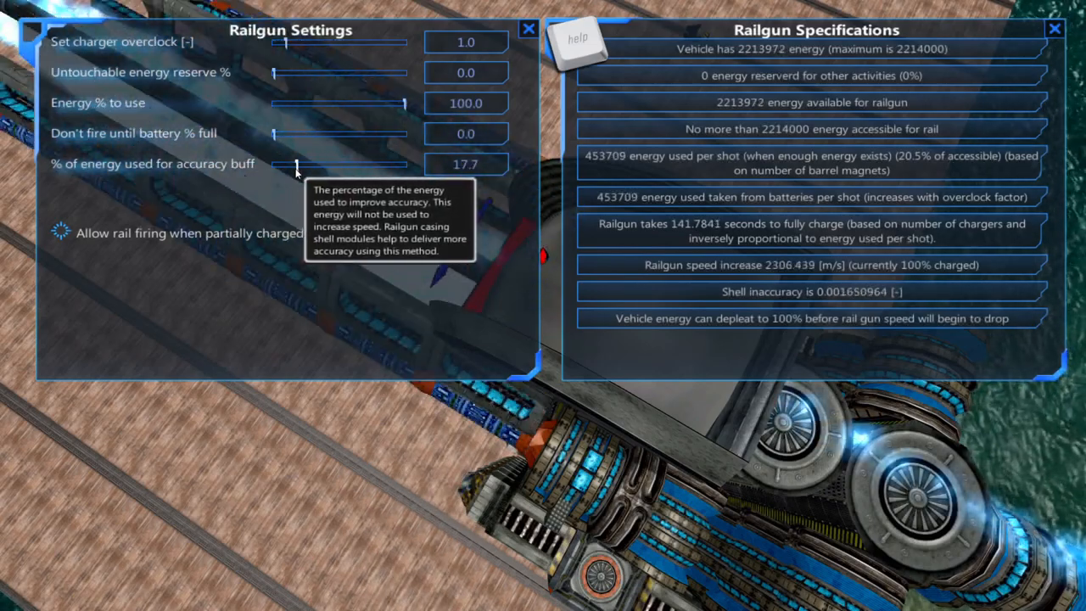
left_click_drag(295, 163, 275, 163)
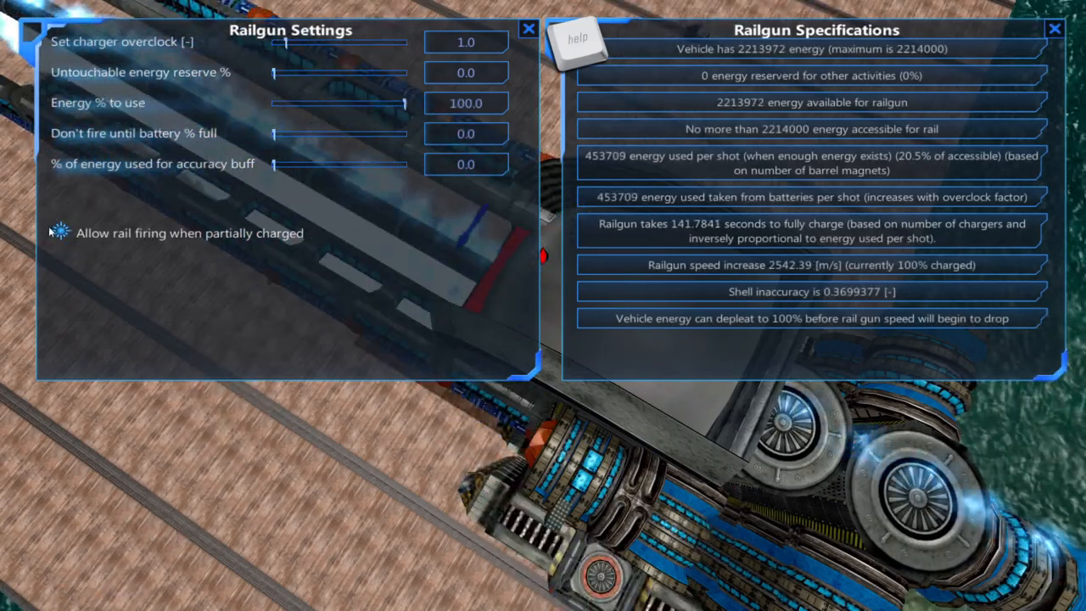
mouse_move(336, 234)
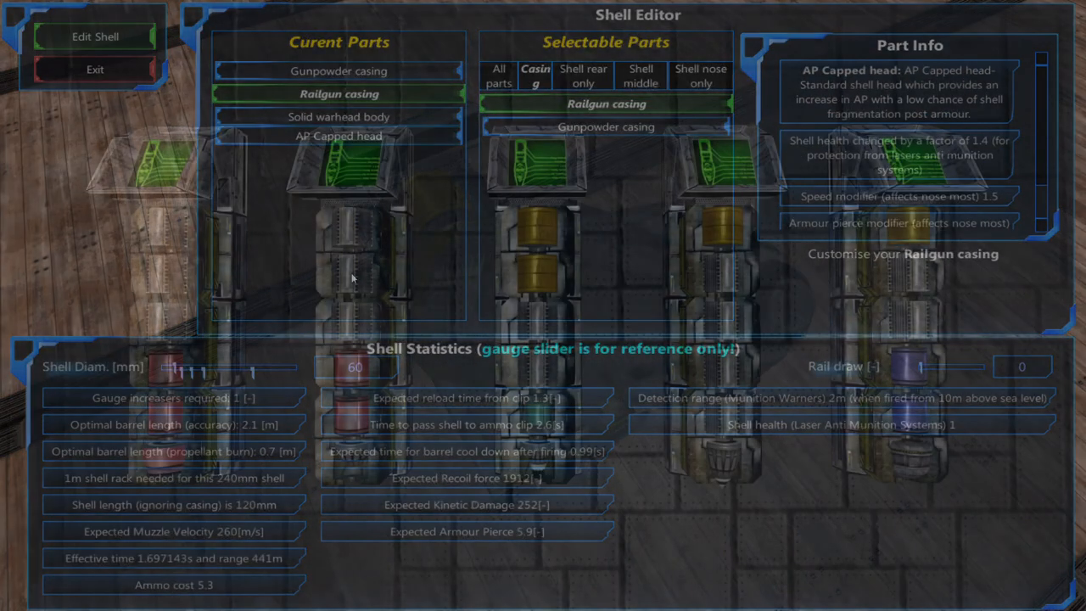
Check the shell's Railgun casing part in the Shell Editor, then fire the cannon over the sea
left_click(95, 68)
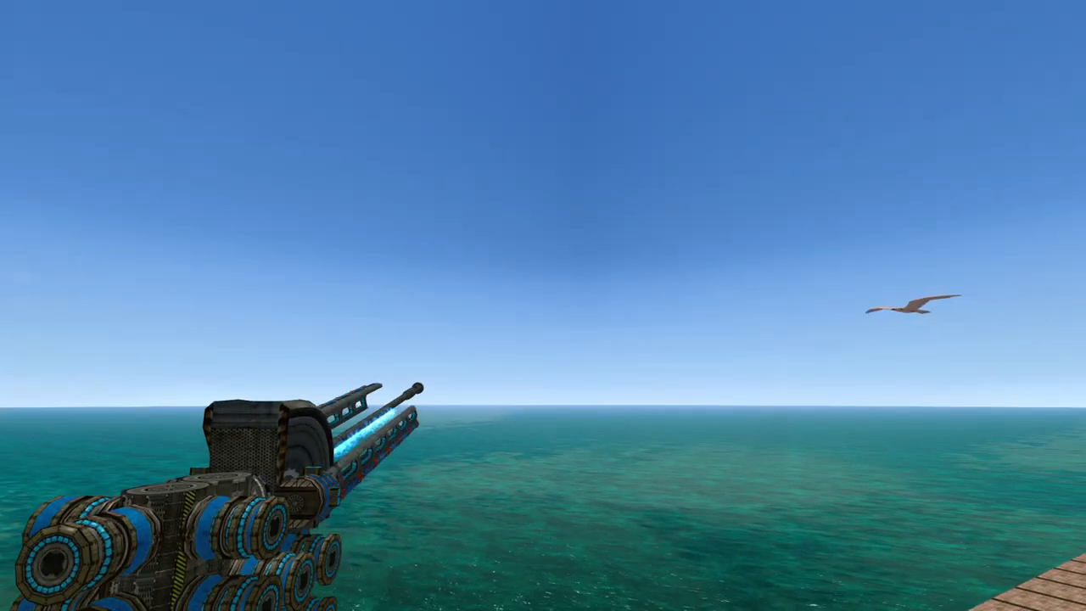
left_click(543, 306)
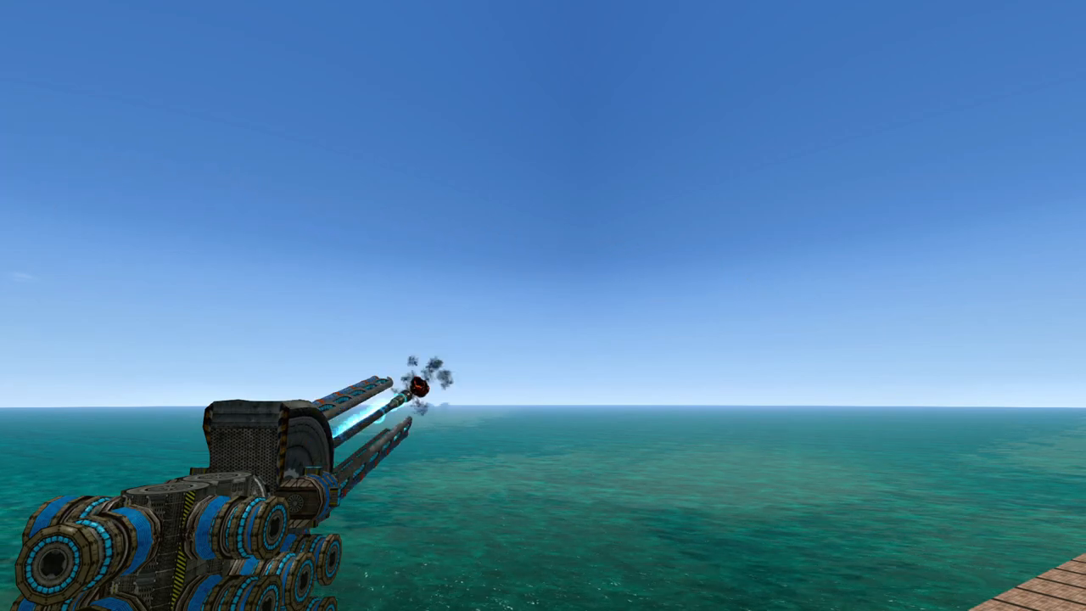